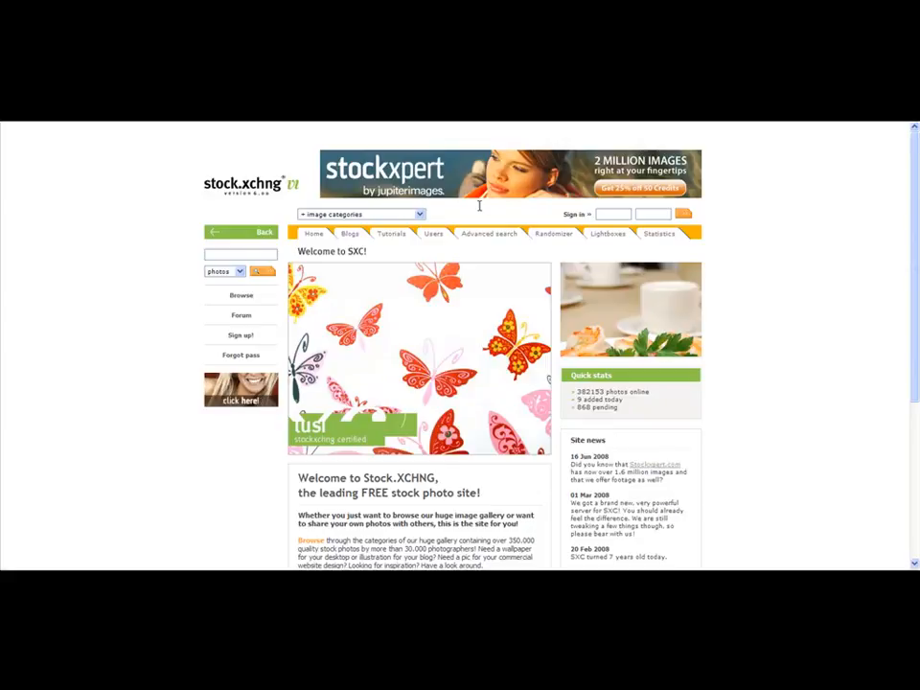
pyautogui.moveTo(533, 234)
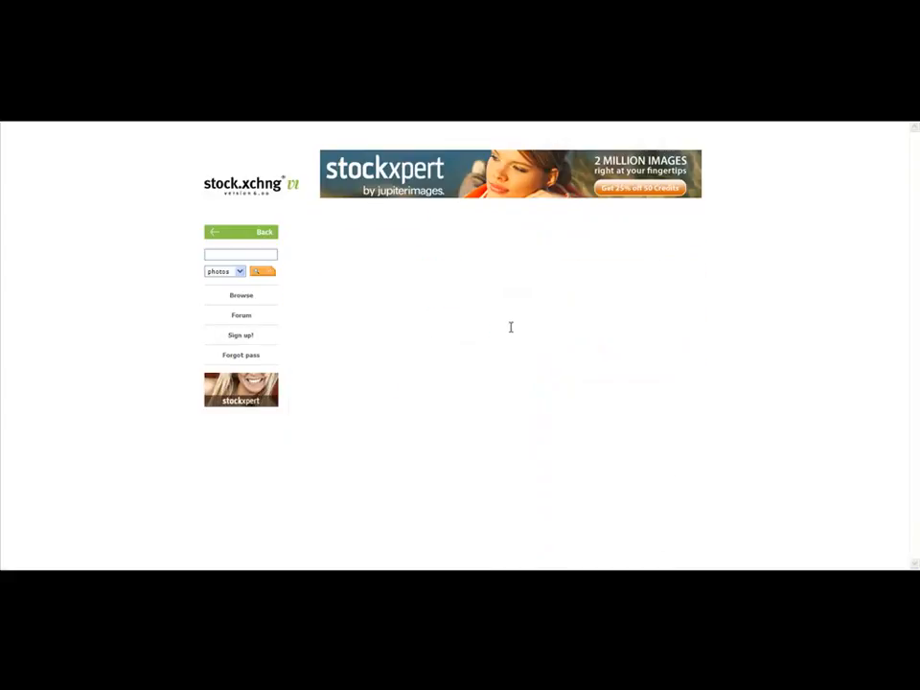
# Review the sign-up registration form, then sign in and return to the home page.
pyautogui.click(241, 334)
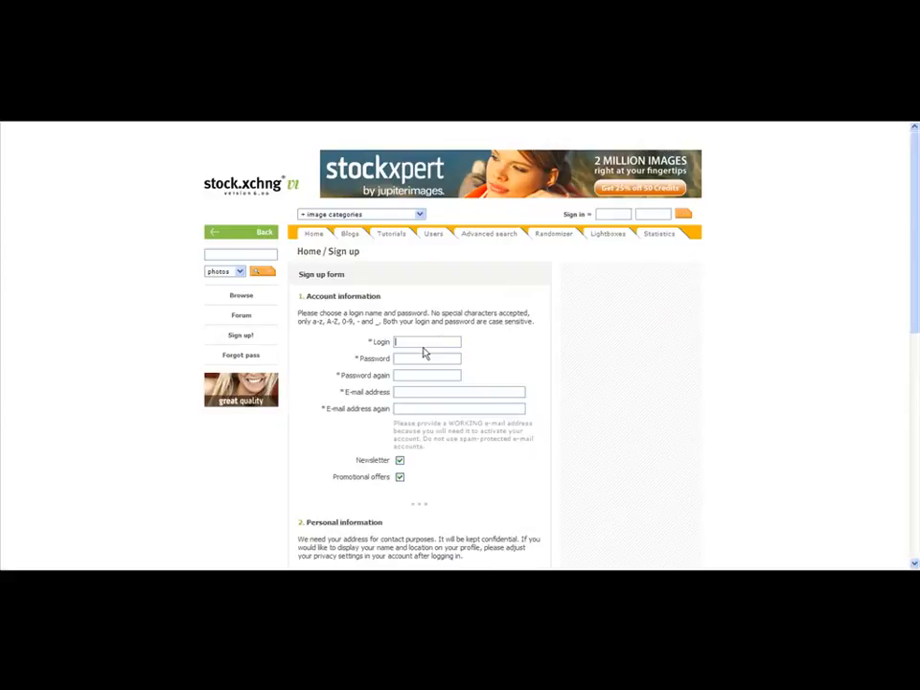
pyautogui.scroll(-3)
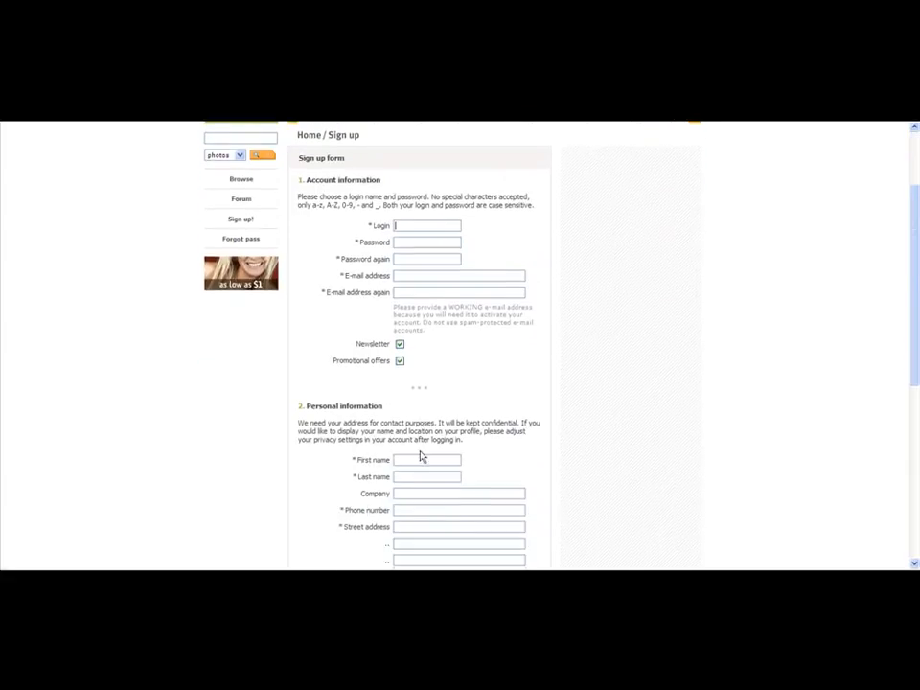
pyautogui.scroll(-3)
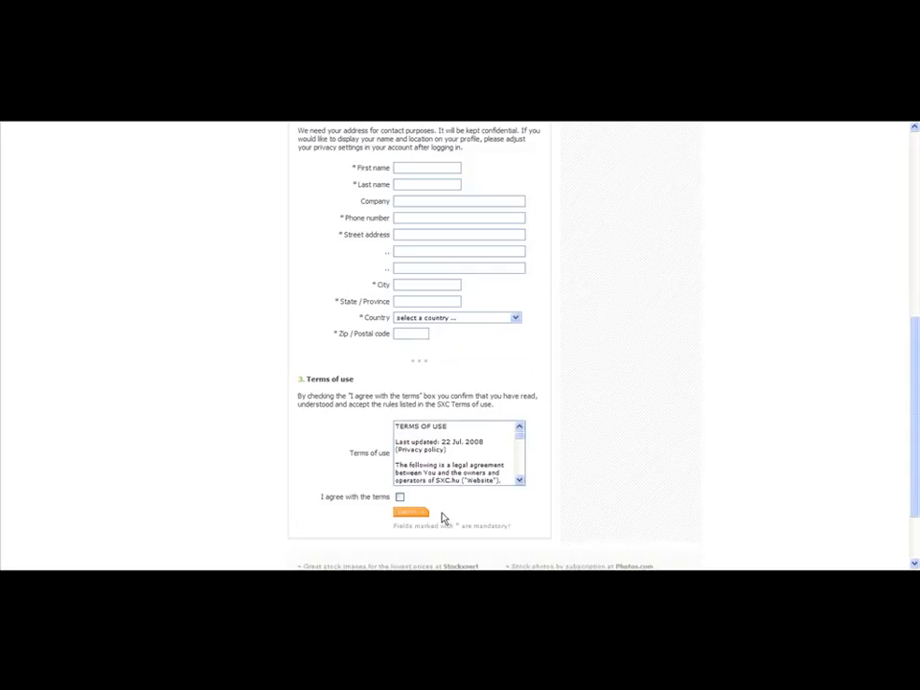
pyautogui.scroll(3)
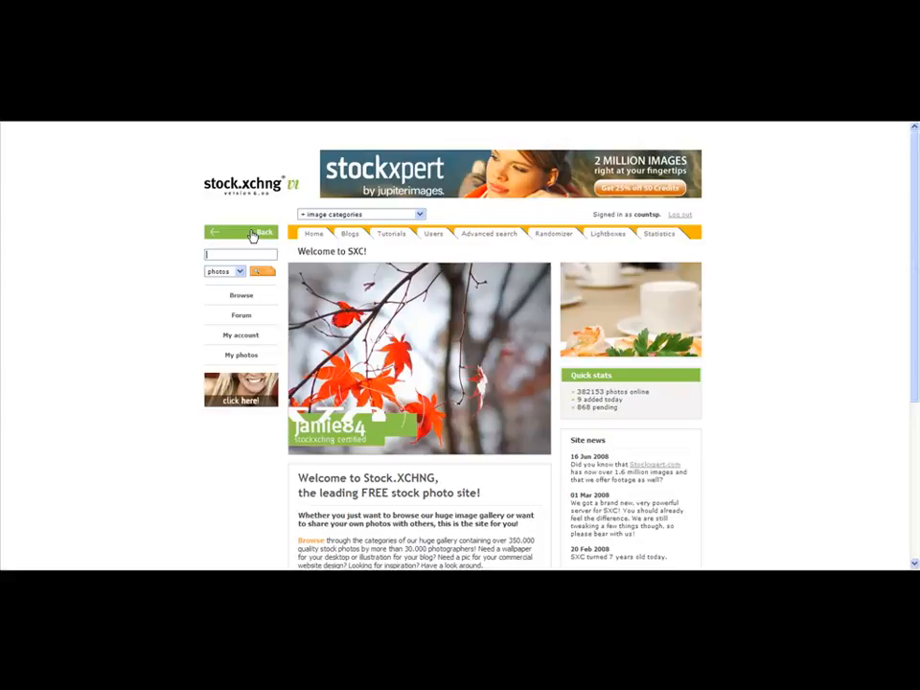
# Search for 'weight loss' photos and browse the 25-image results list.
pyautogui.write('panic')
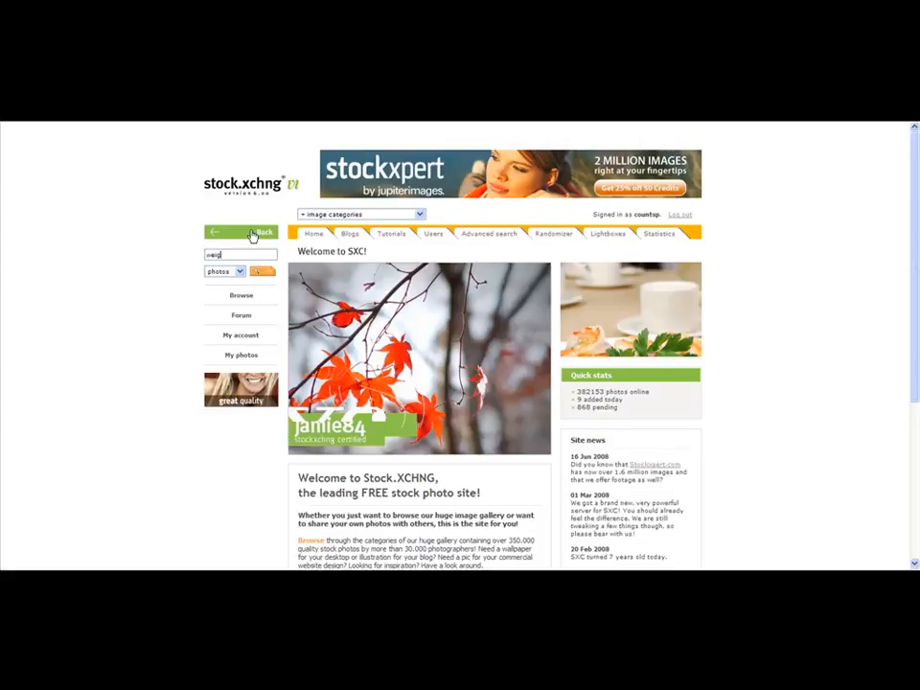
pyautogui.write('weight loss')
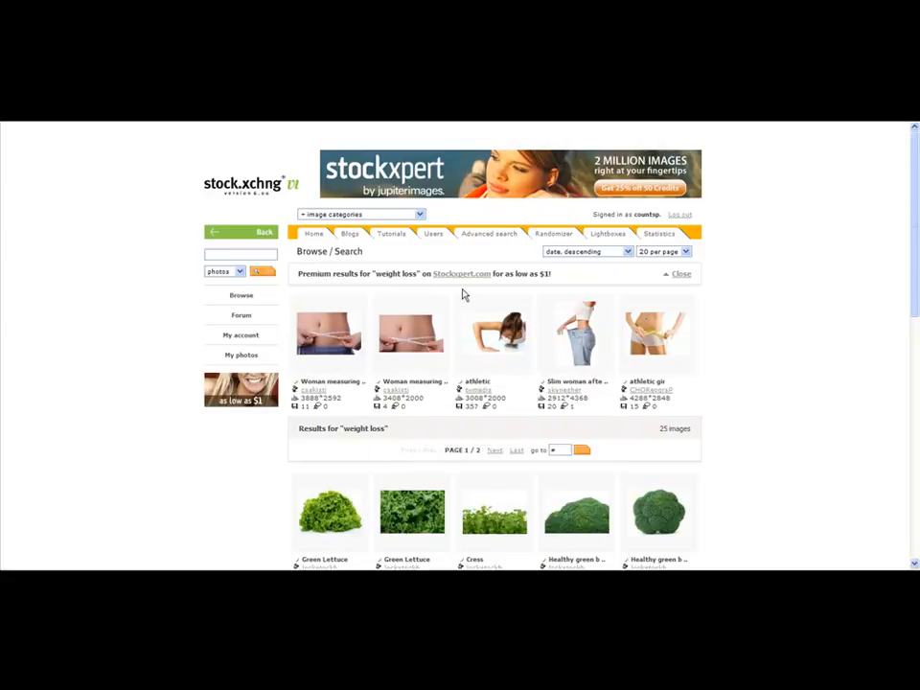
pyautogui.scroll(-3)
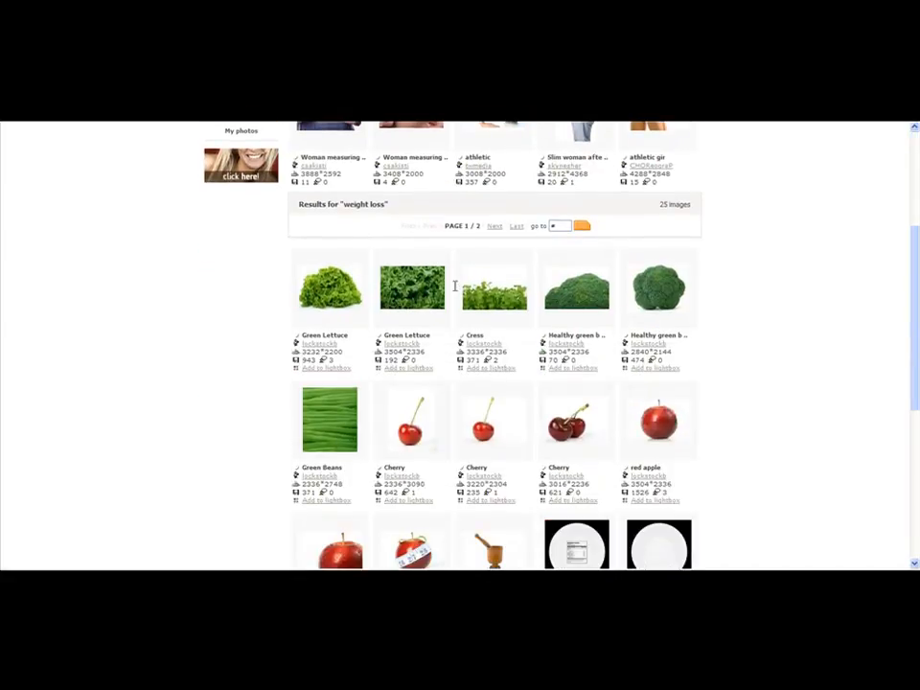
pyautogui.scroll(-3)
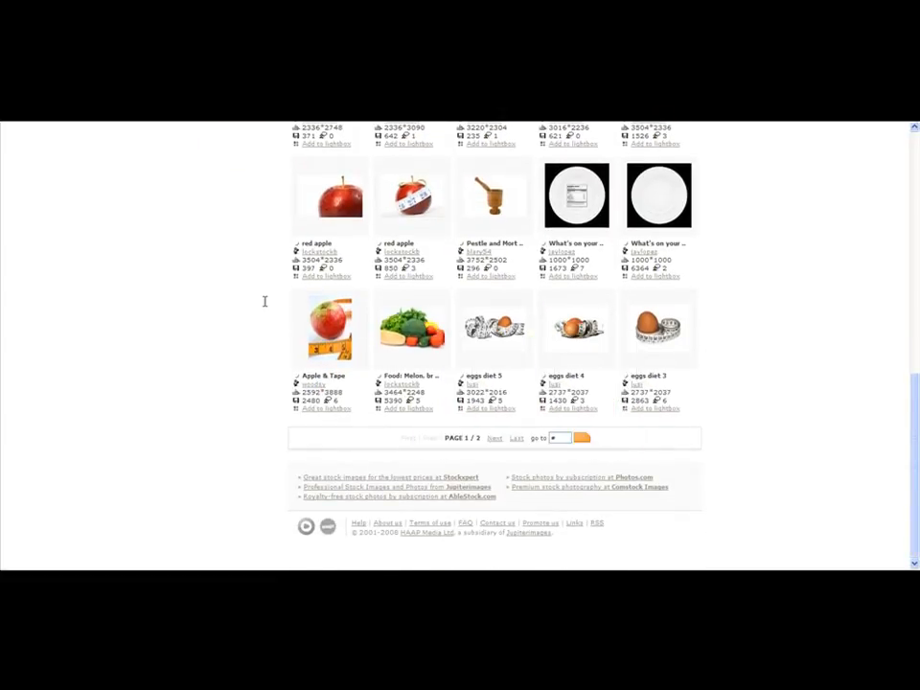
pyautogui.scroll(3)
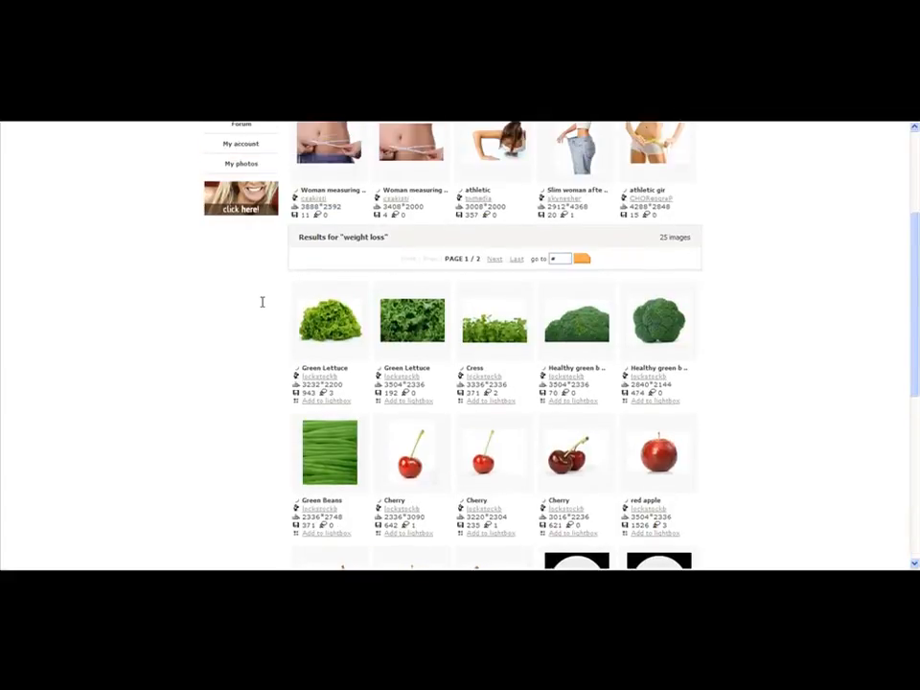
pyautogui.scroll(3)
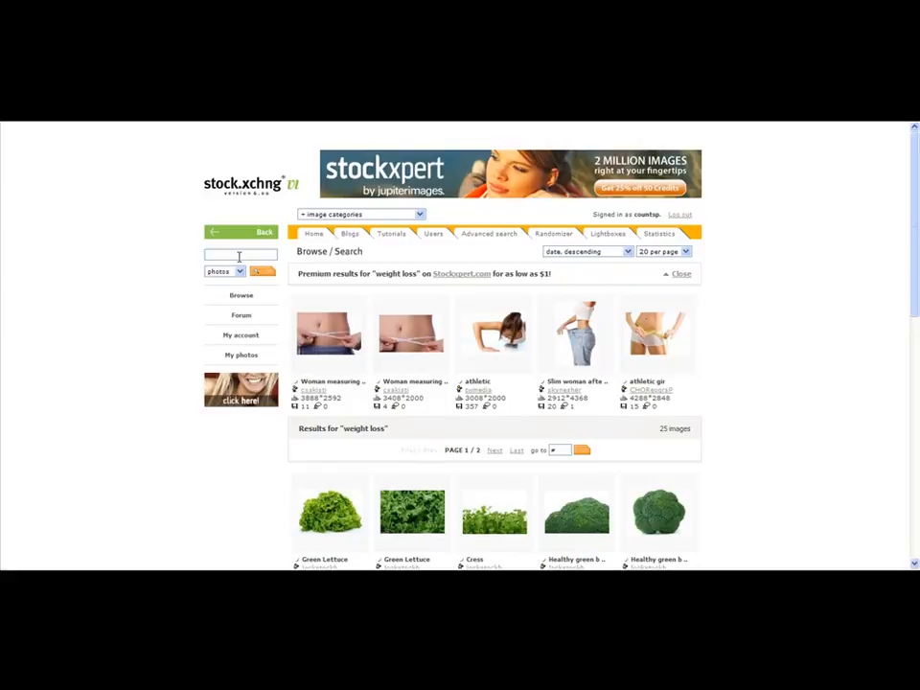
# Search for 'fitness' photos and pick the Dumbbell thumbnail from the 232 results.
pyautogui.write('i')
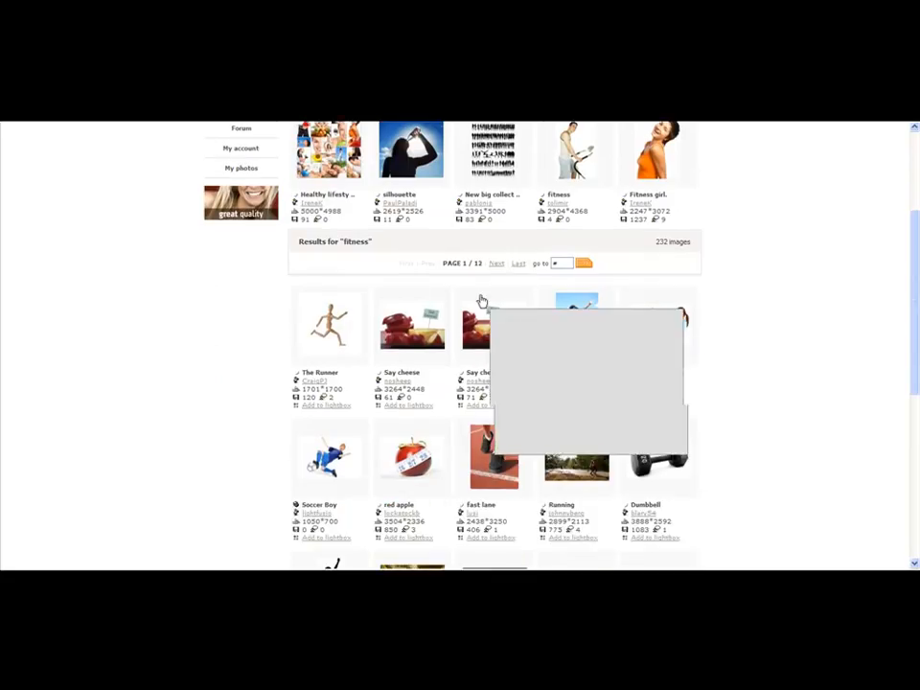
pyautogui.scroll(-3)
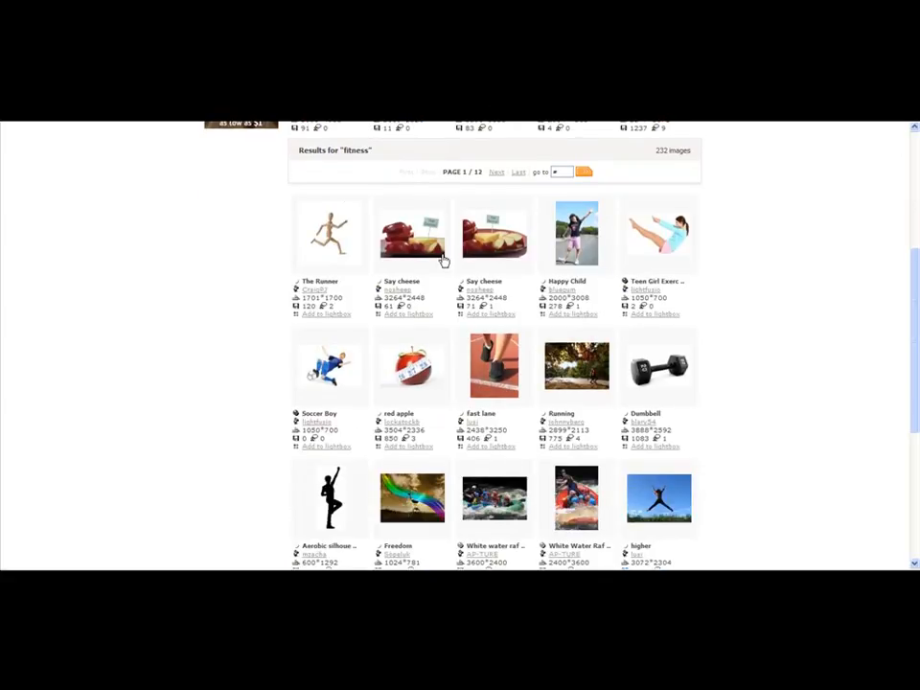
pyautogui.moveTo(330, 234)
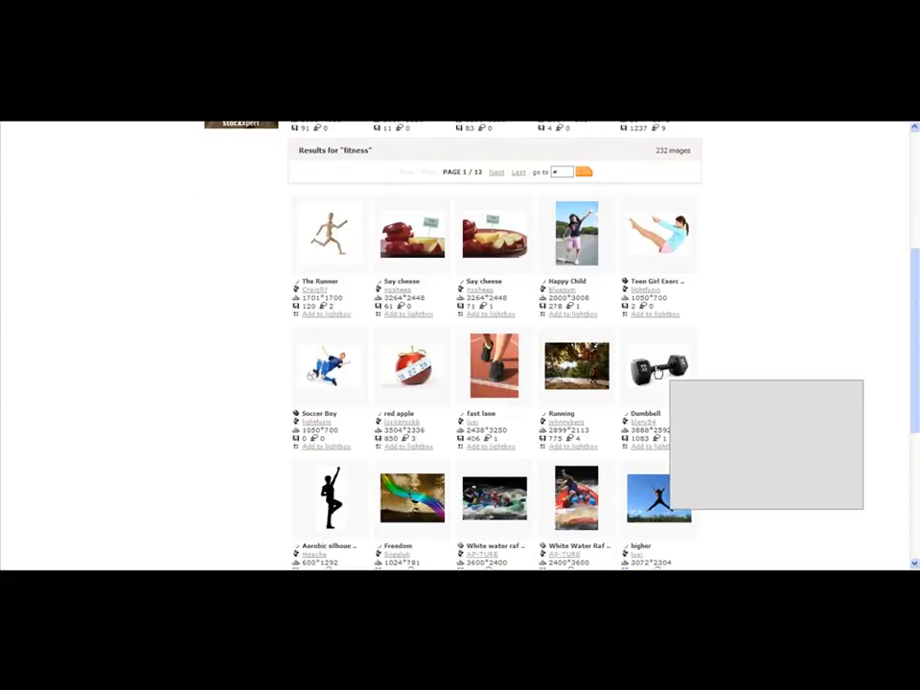
pyautogui.click(659, 368)
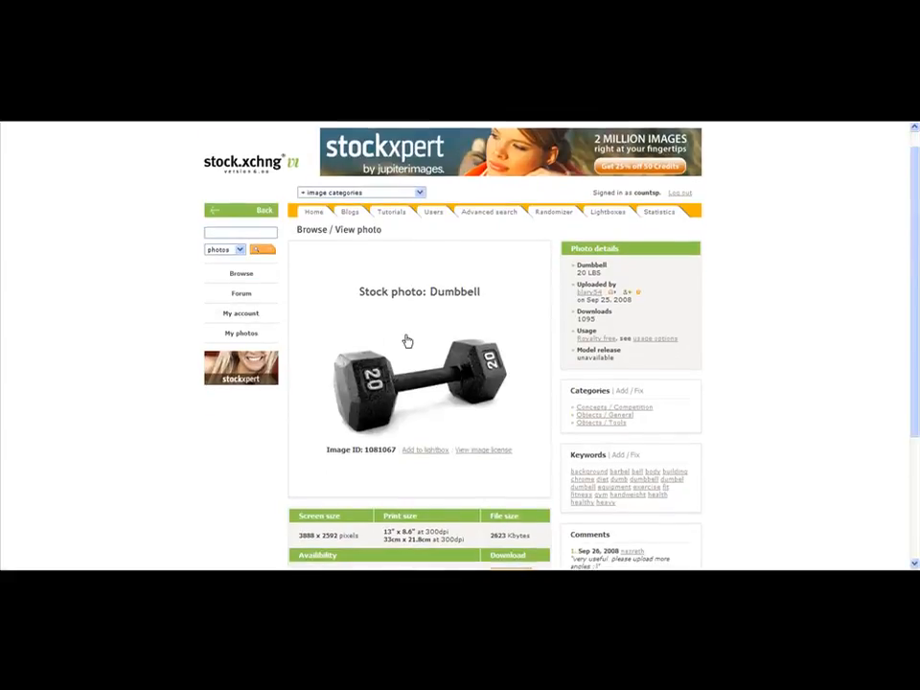
# Review the Dumbbell photo's details and start its download.
pyautogui.scroll(-3)
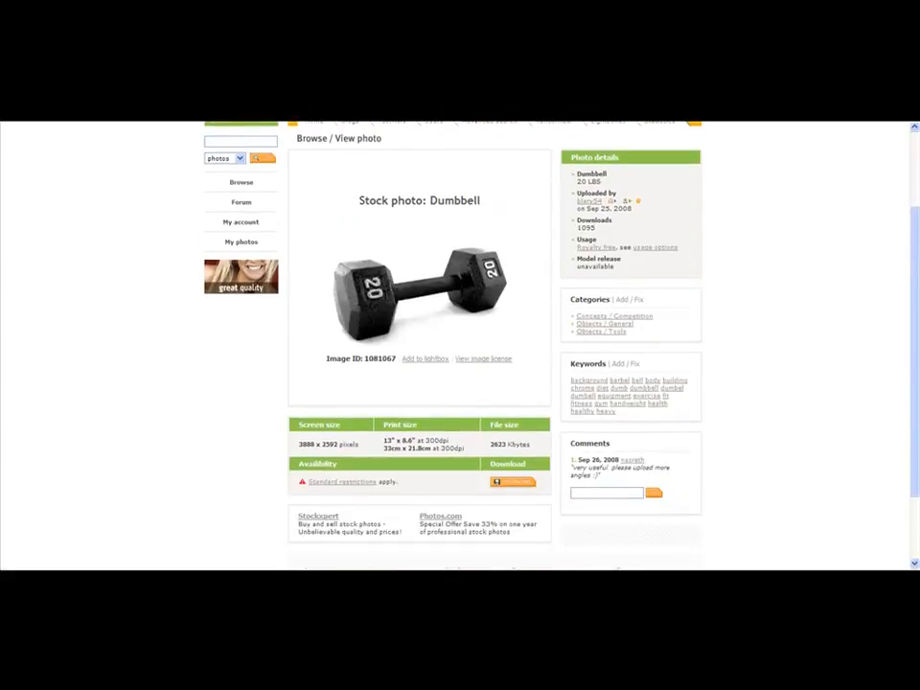
pyautogui.scroll(3)
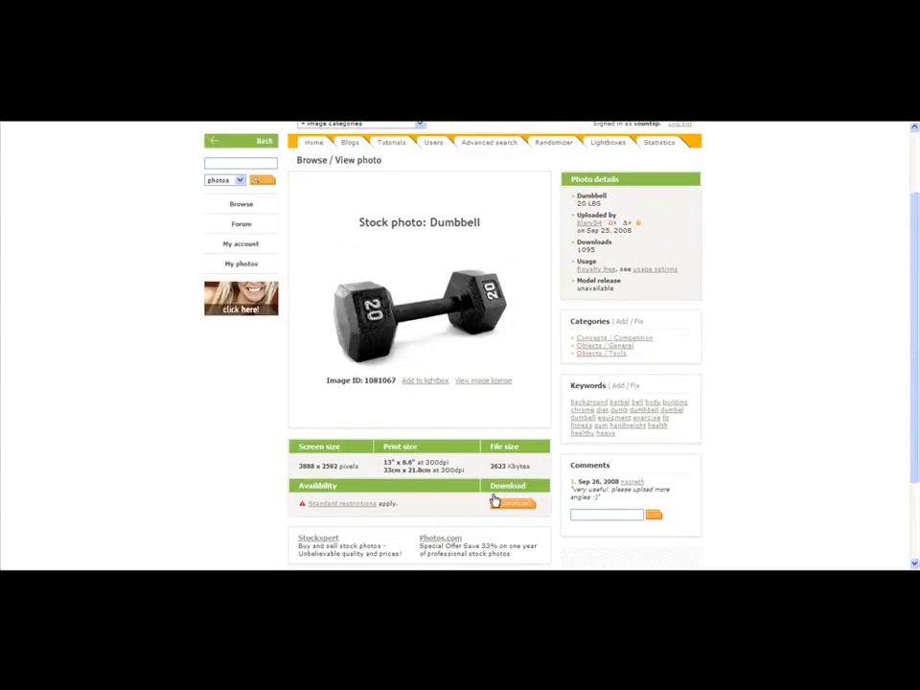
pyautogui.click(514, 502)
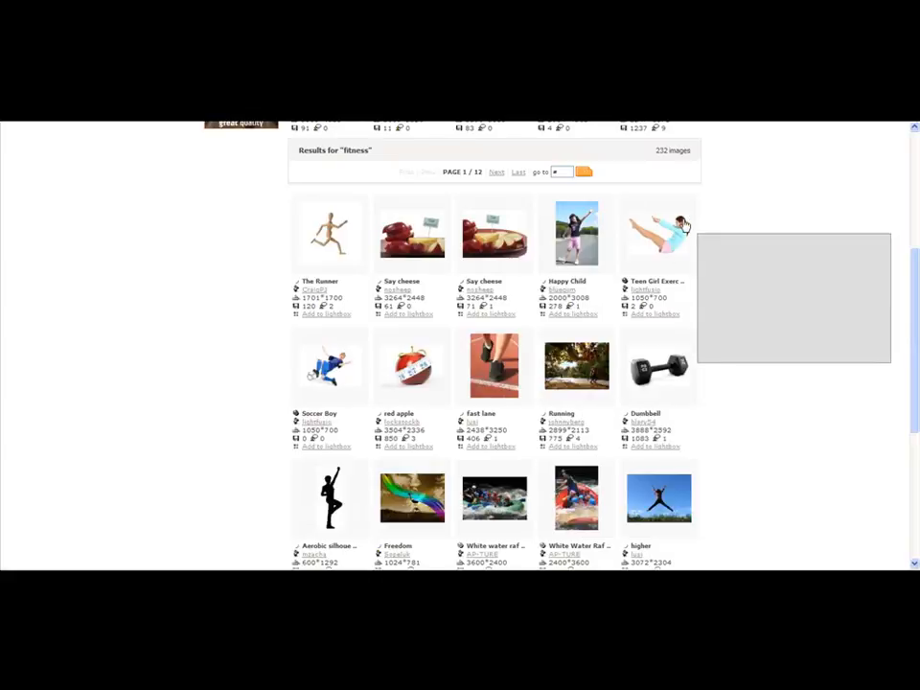
pyautogui.moveTo(673, 227)
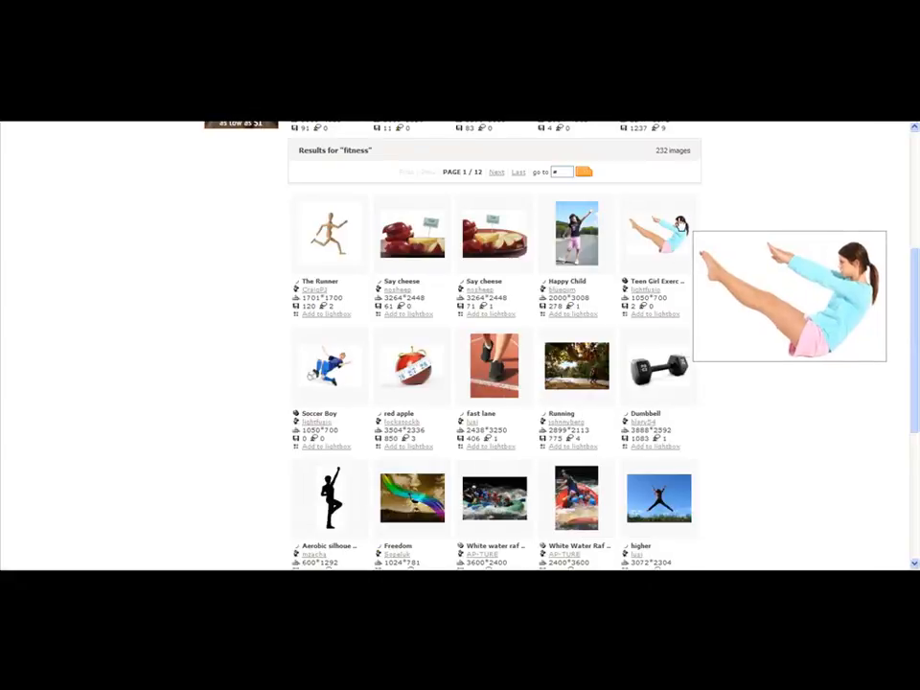
pyautogui.scroll(-3)
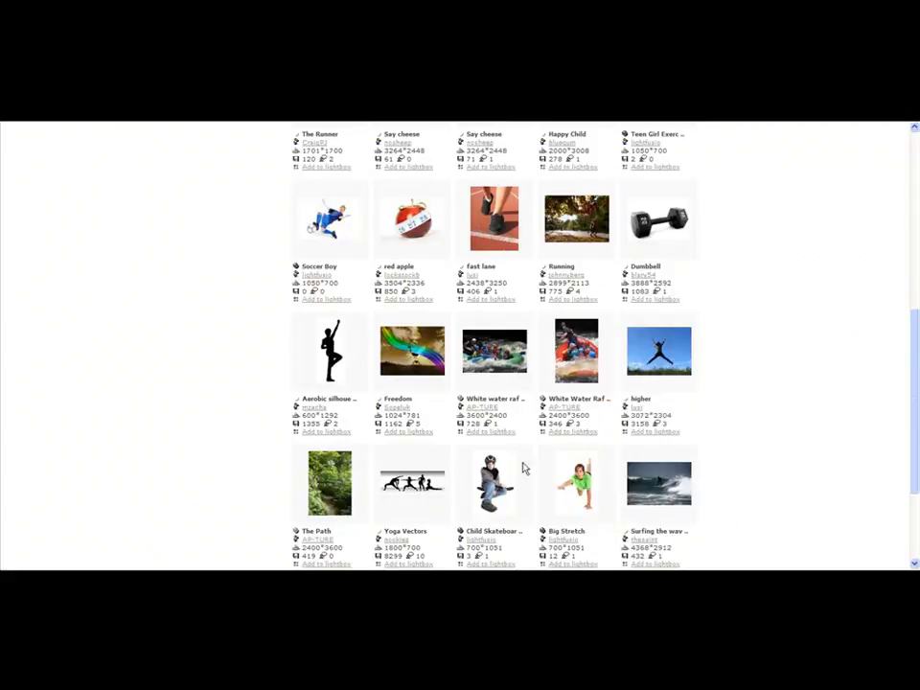
pyautogui.scroll(3)
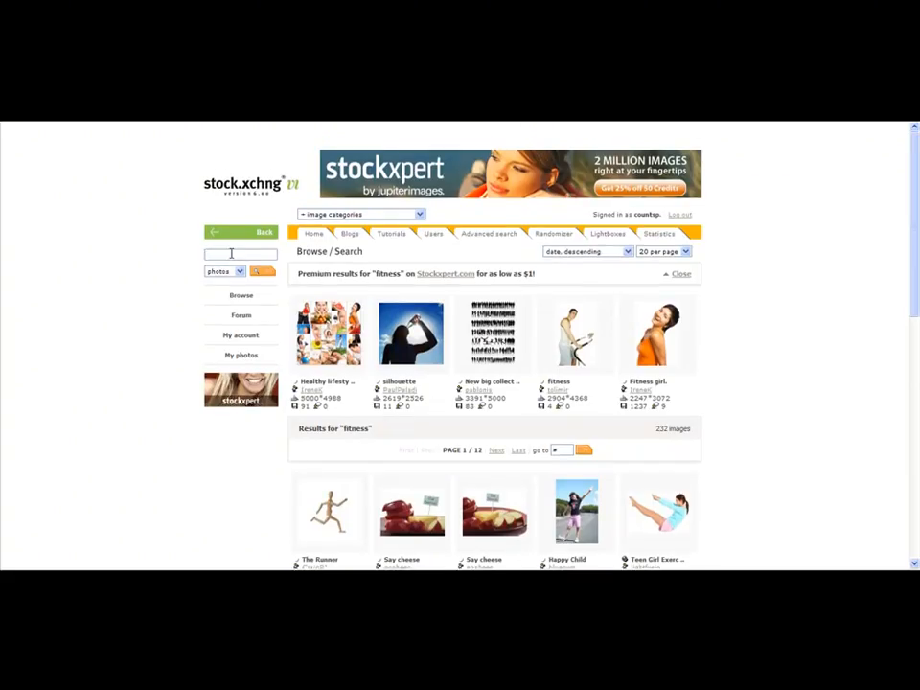
# Search for 'panic' photos and browse the first results page down to the bottom.
pyautogui.write('panic')
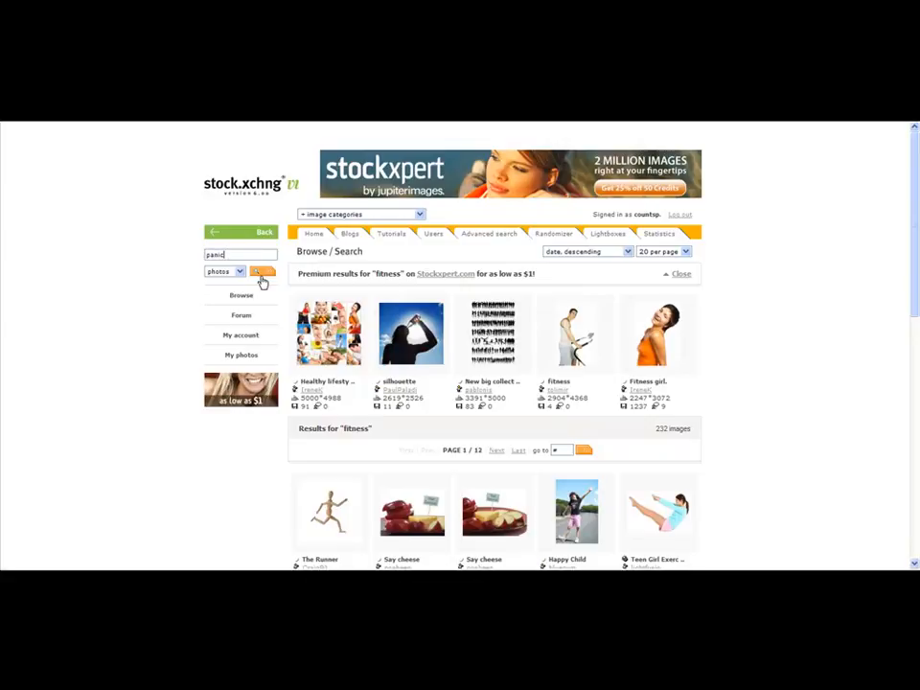
pyautogui.click(261, 272)
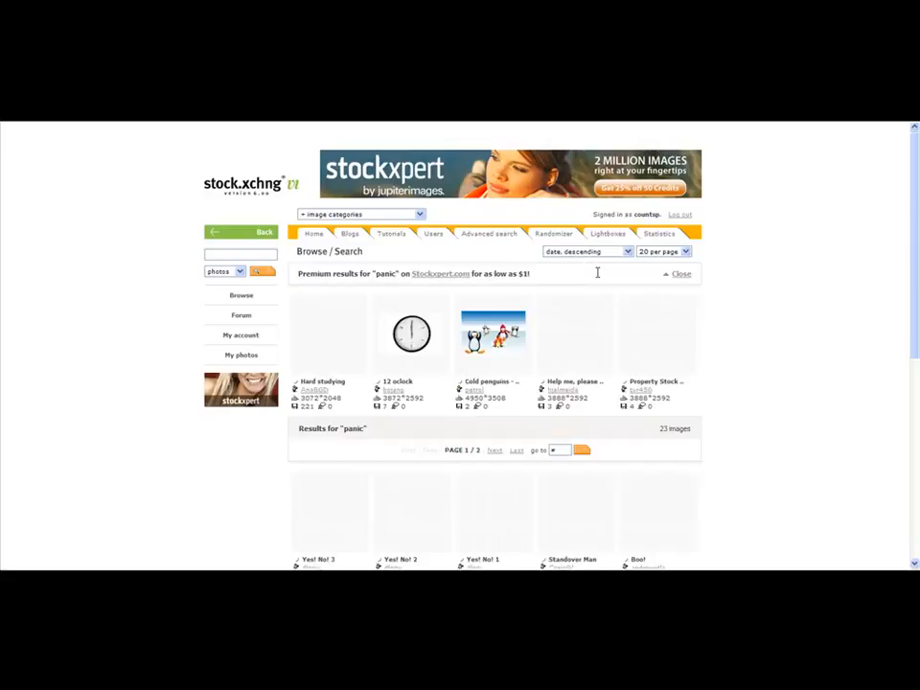
pyautogui.scroll(-3)
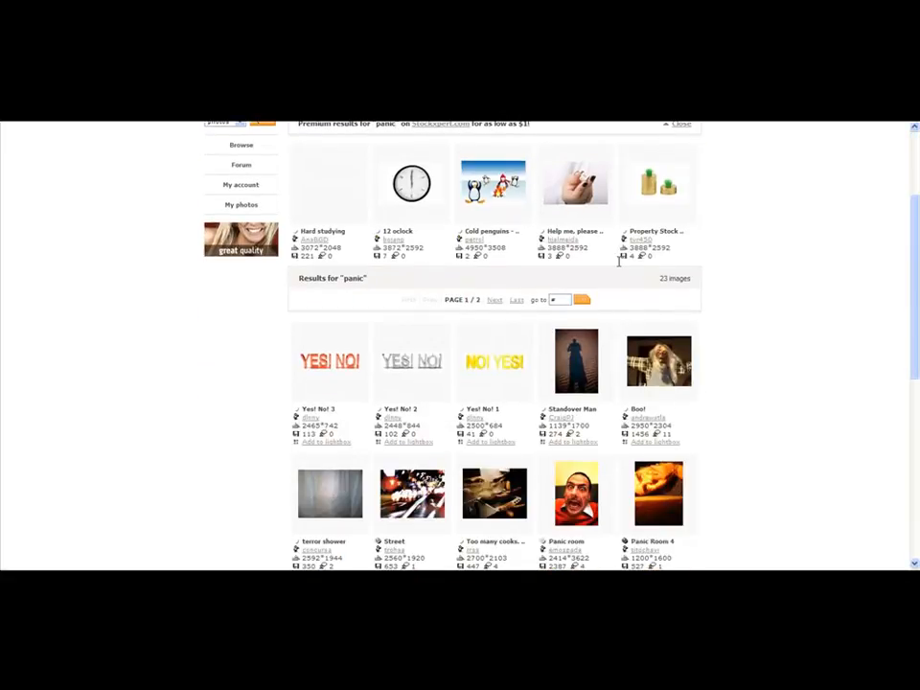
pyautogui.scroll(-3)
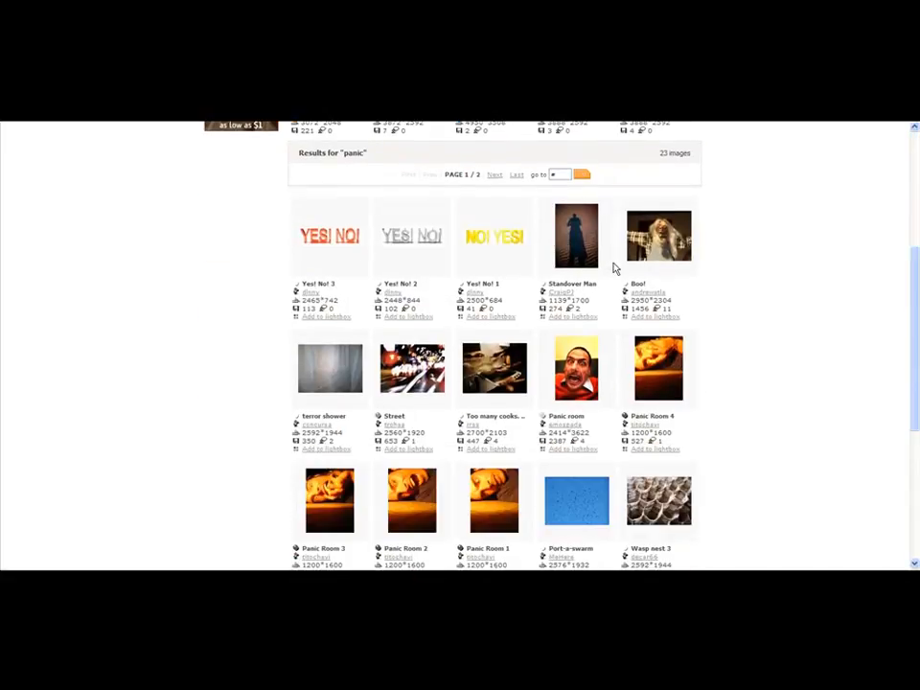
pyautogui.scroll(-3)
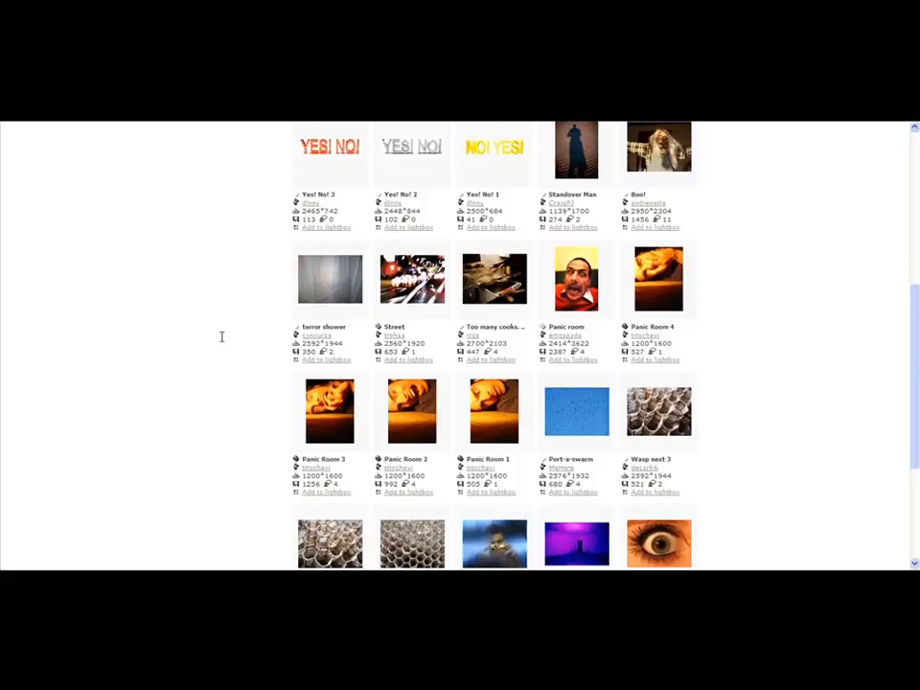
pyautogui.scroll(-3)
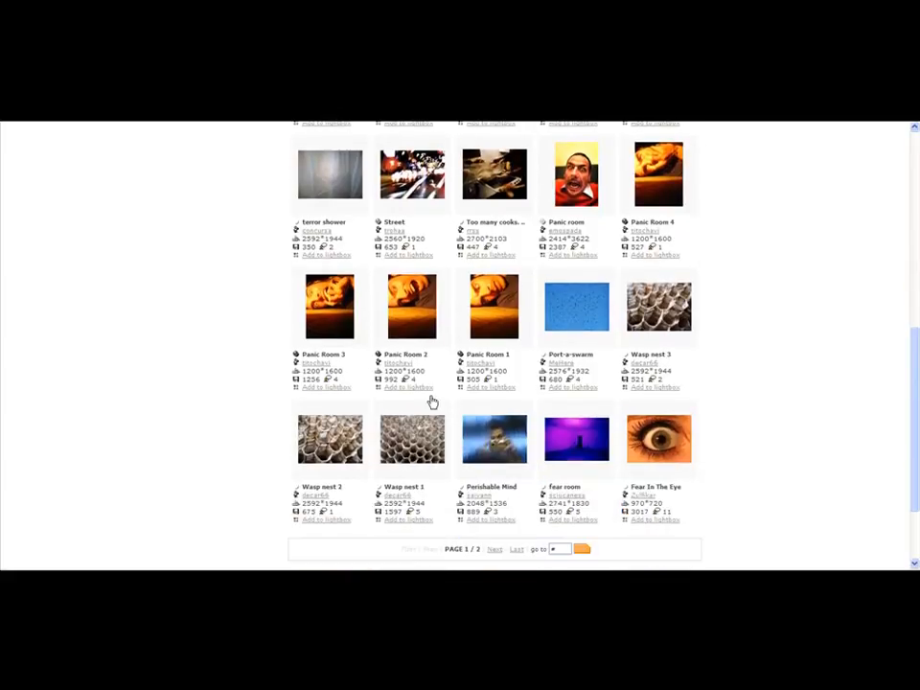
pyautogui.scroll(-3)
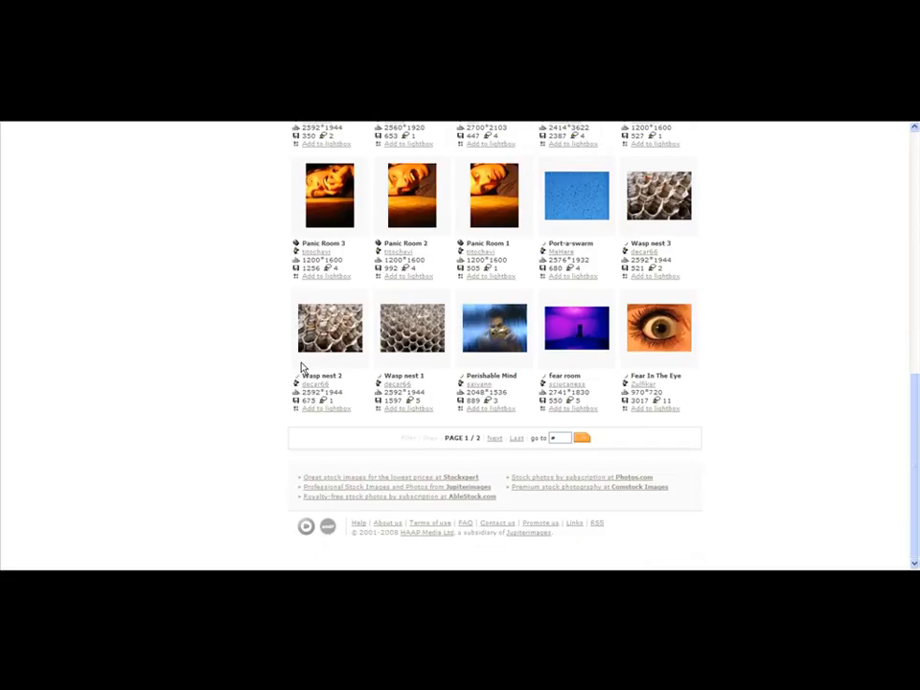
pyautogui.moveTo(660, 326)
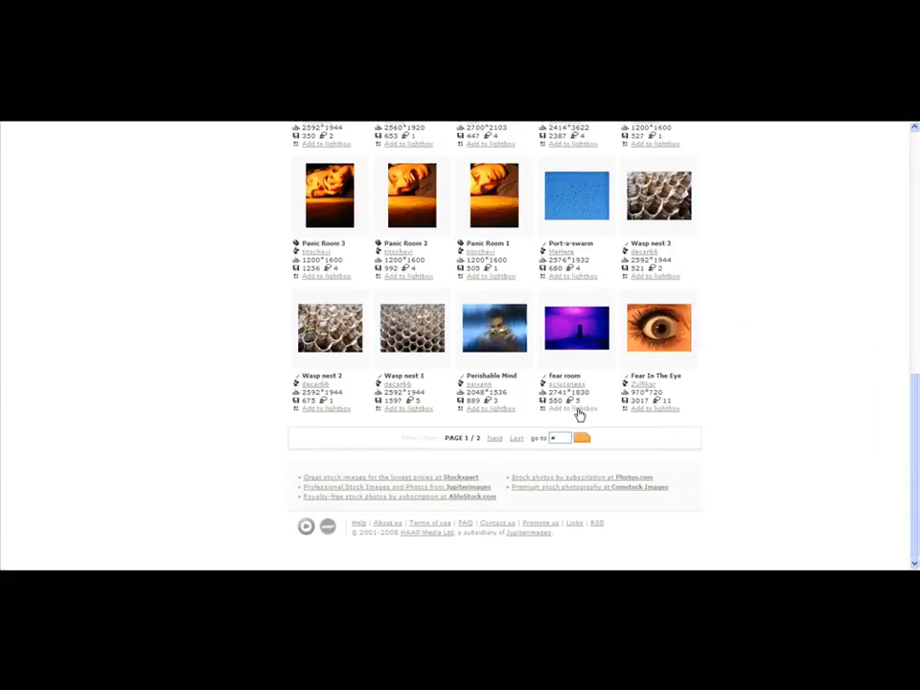
pyautogui.moveTo(659, 328)
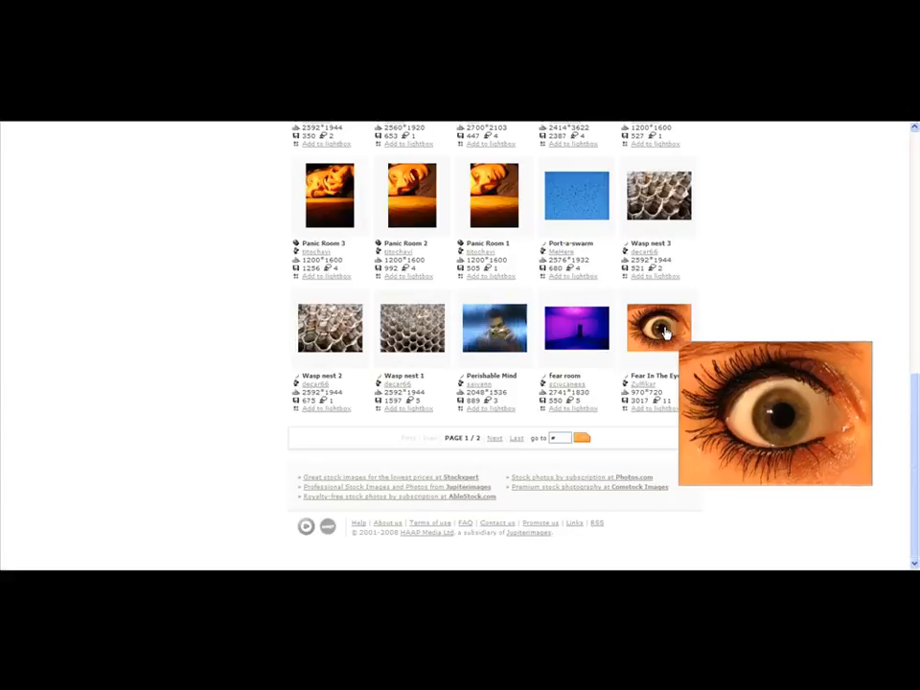
# View the Fear In The Eye photo at full size and bring up its image options.
pyautogui.click(660, 328)
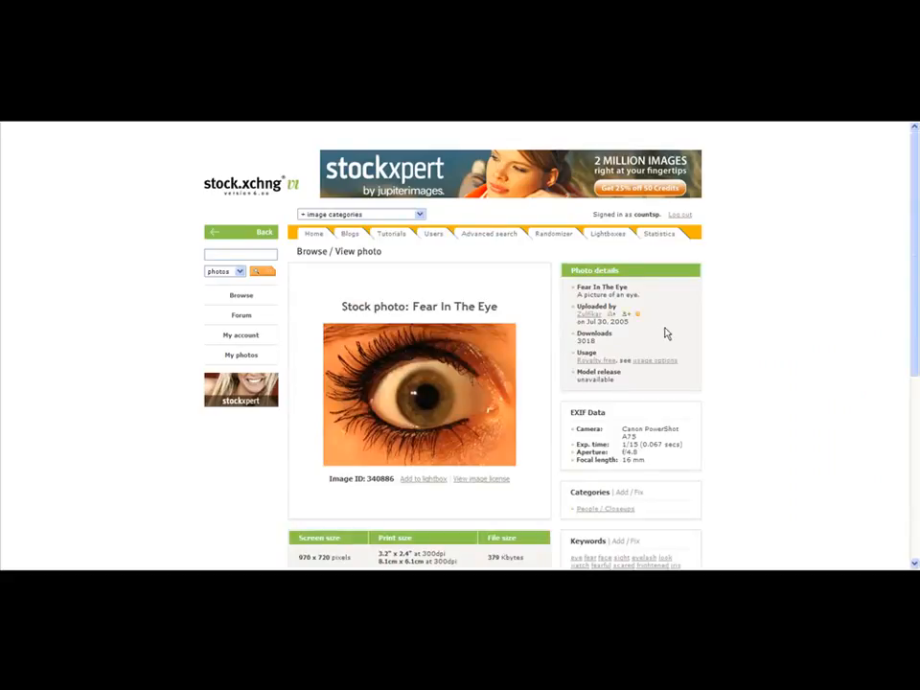
pyautogui.scroll(-3)
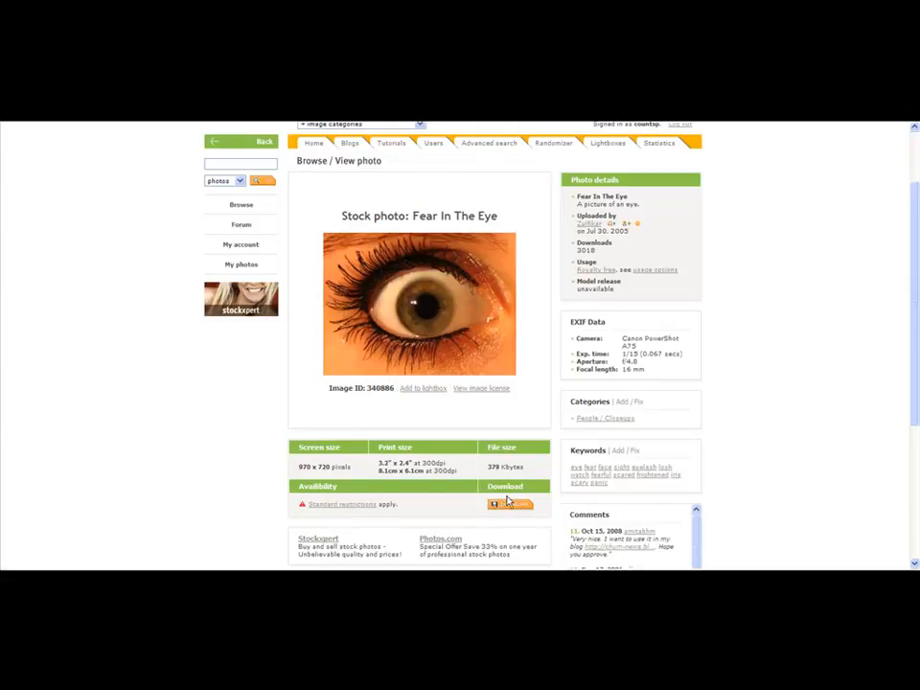
pyautogui.click(510, 504)
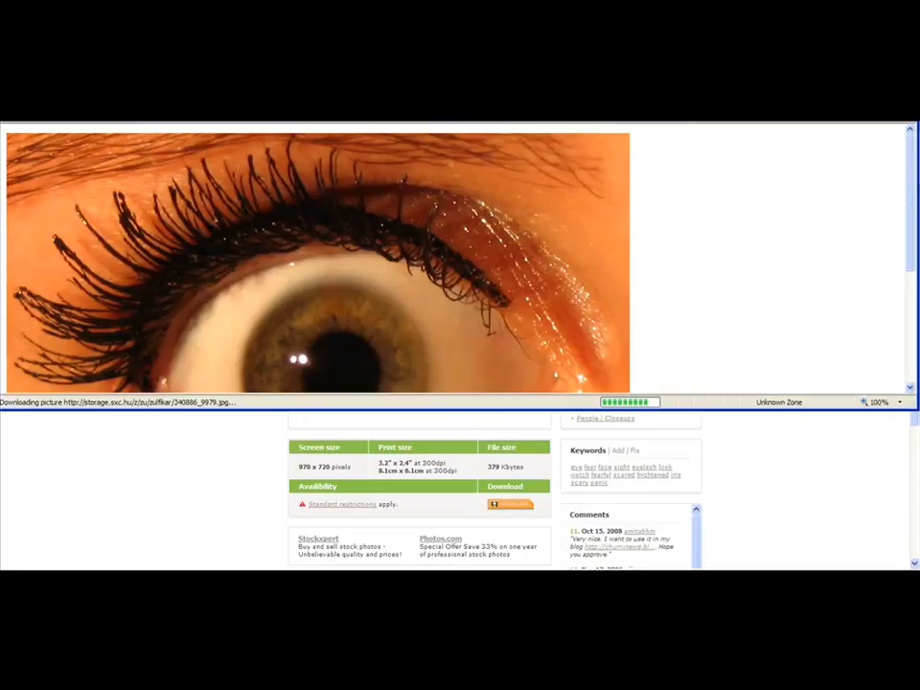
pyautogui.rightClick(234, 322)
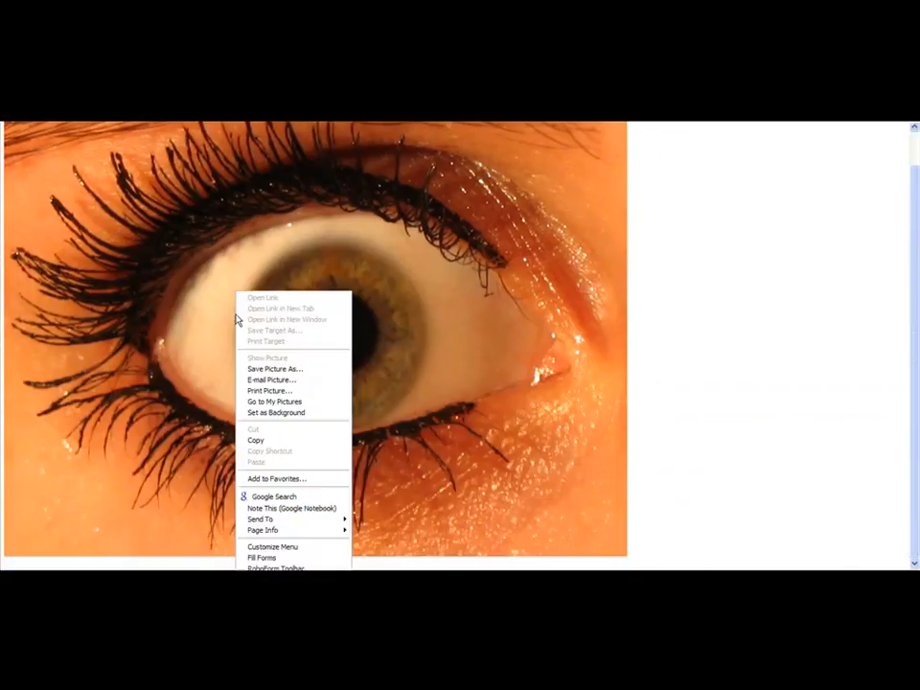
# Save the eye picture into a new 'Panic Away Video' folder in My Pictures.
pyautogui.click(276, 368)
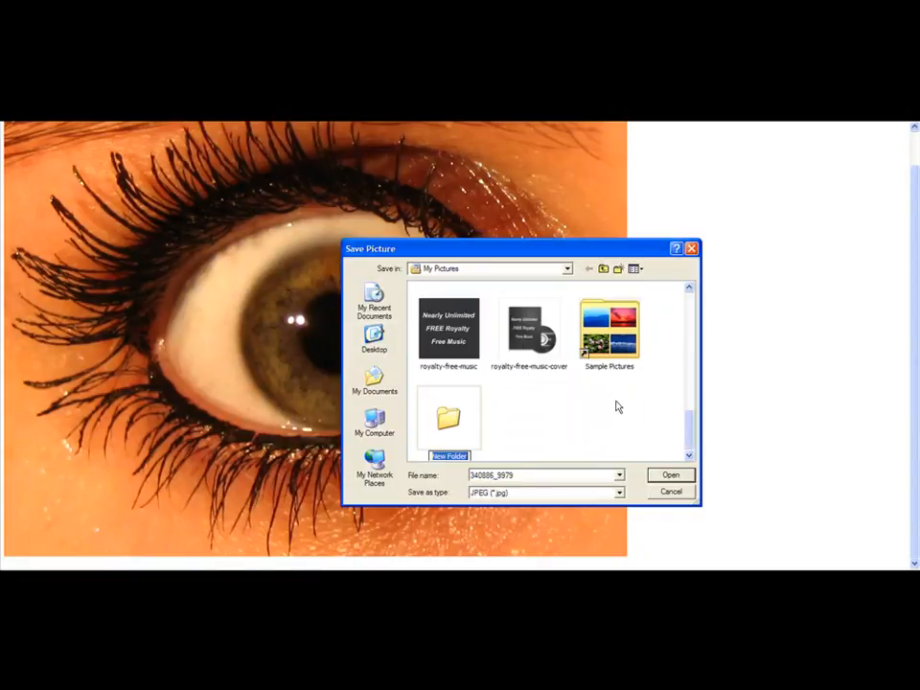
pyautogui.moveTo(613, 426)
pyautogui.write('Panic Away Video')
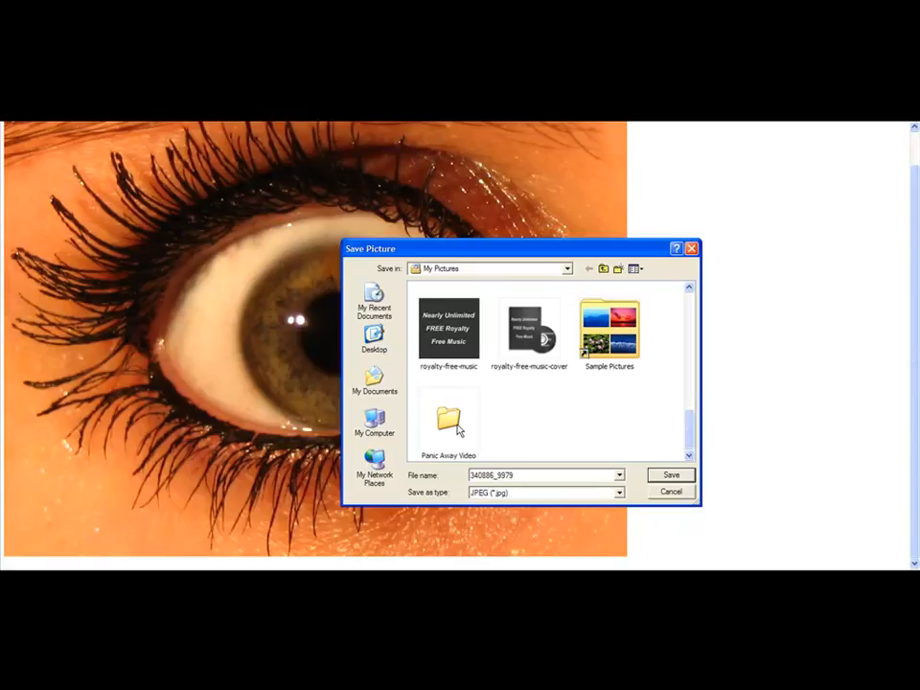
pyautogui.doubleClick(449, 422)
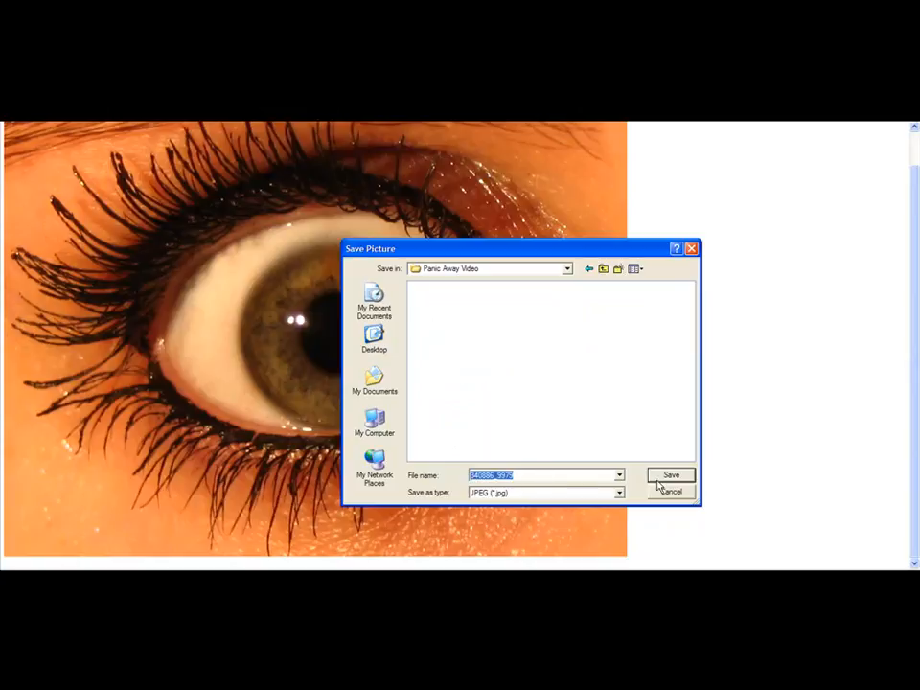
pyautogui.click(671, 476)
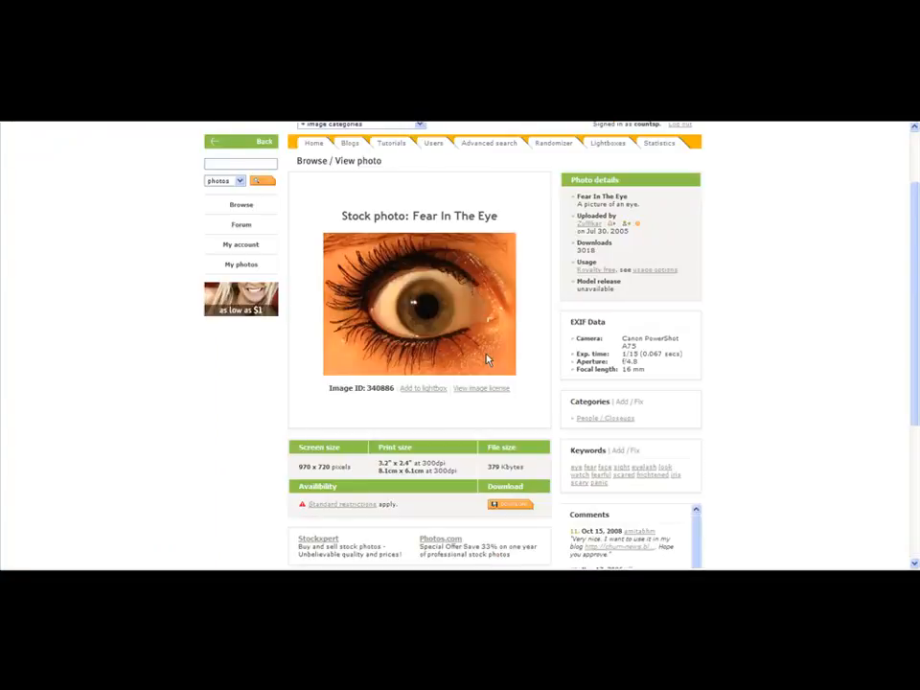
# Return to the panic results and browse page 2, previewing a stressed person photo.
pyautogui.click(264, 142)
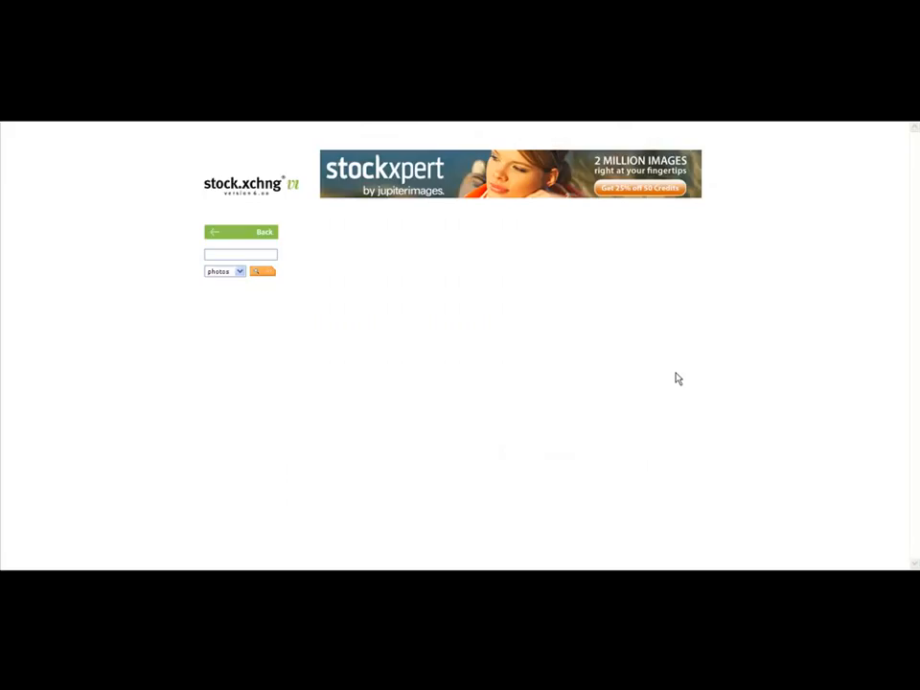
pyautogui.click(263, 273)
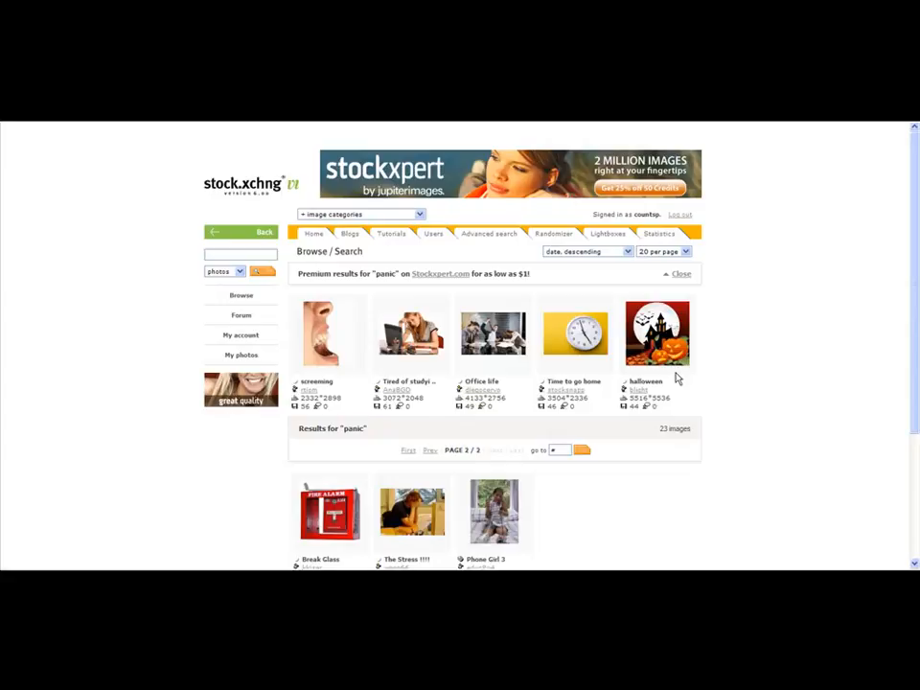
pyautogui.scroll(-3)
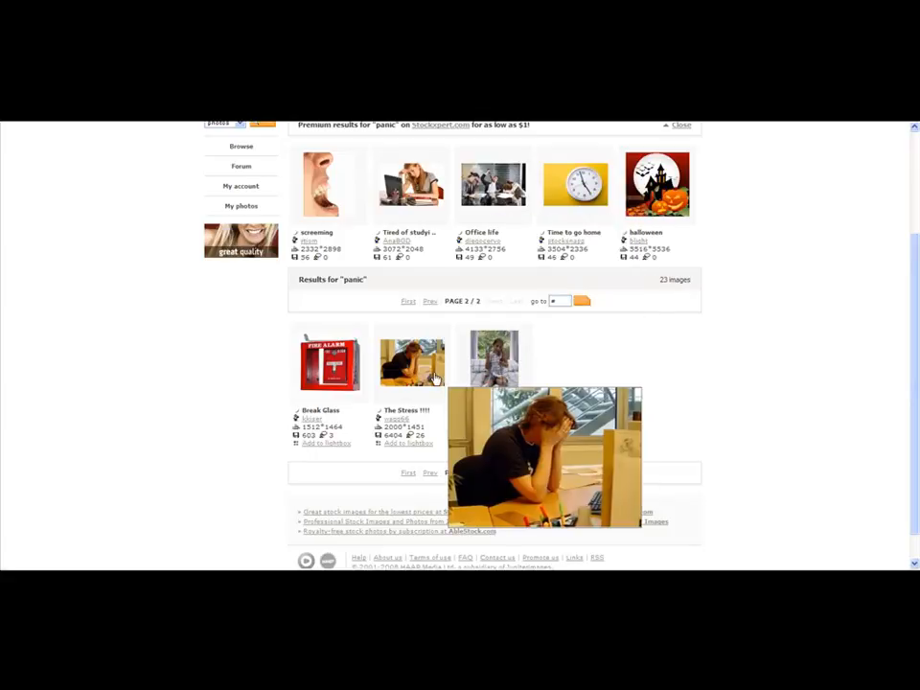
pyautogui.scroll(-3)
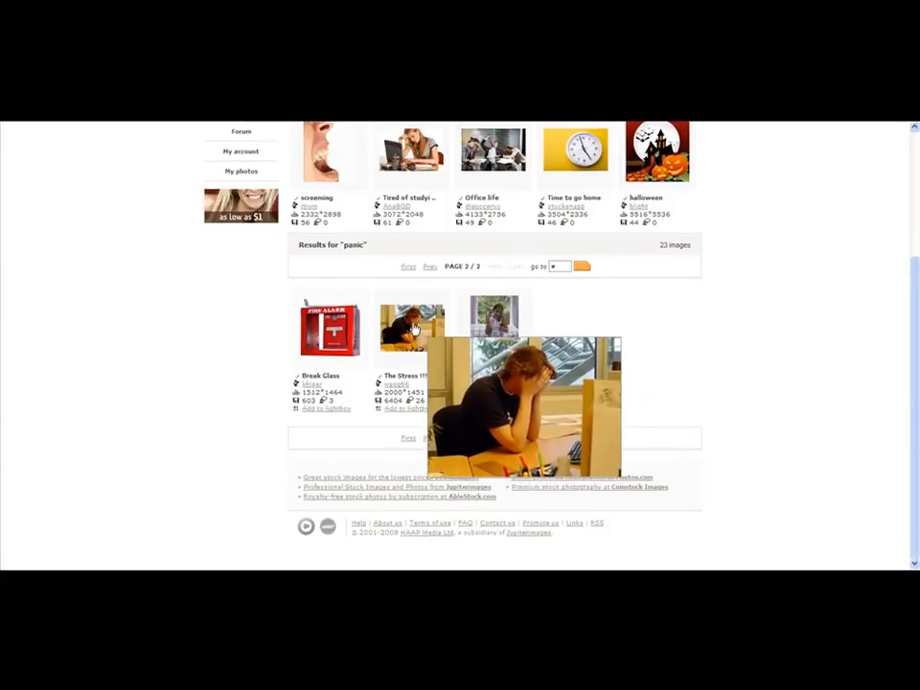
# Save The Stress !!!! photo at full size into the Panic Away Video folder.
pyautogui.click(412, 326)
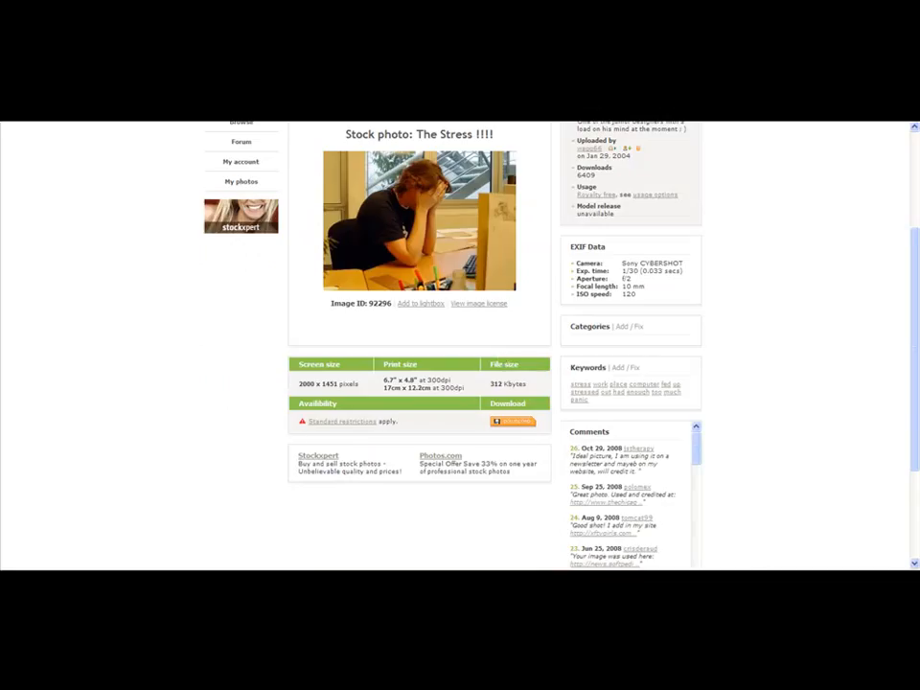
pyautogui.click(418, 220)
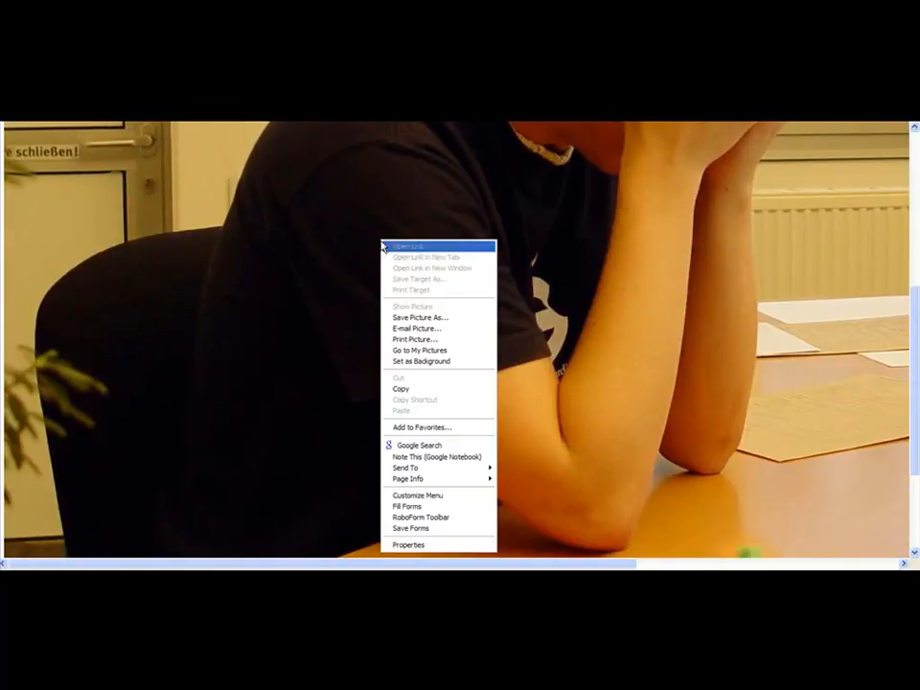
pyautogui.click(418, 318)
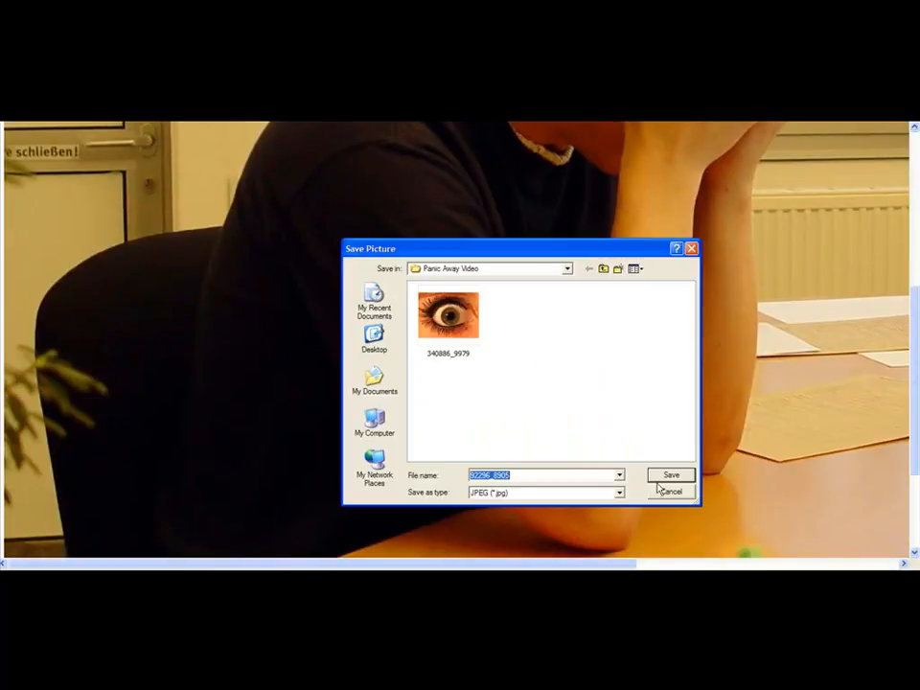
pyautogui.click(671, 476)
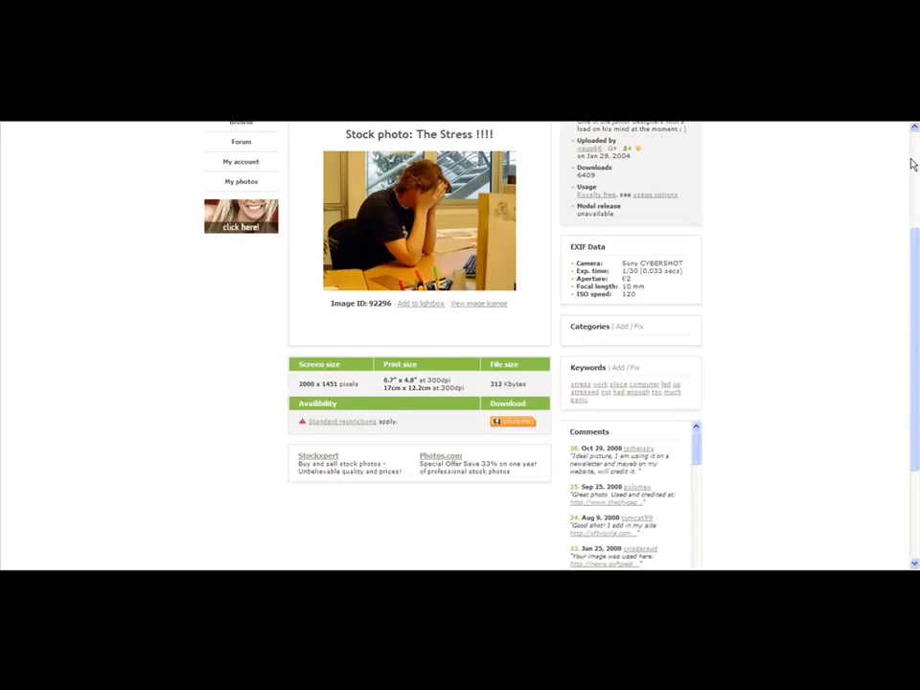
pyautogui.scroll(3)
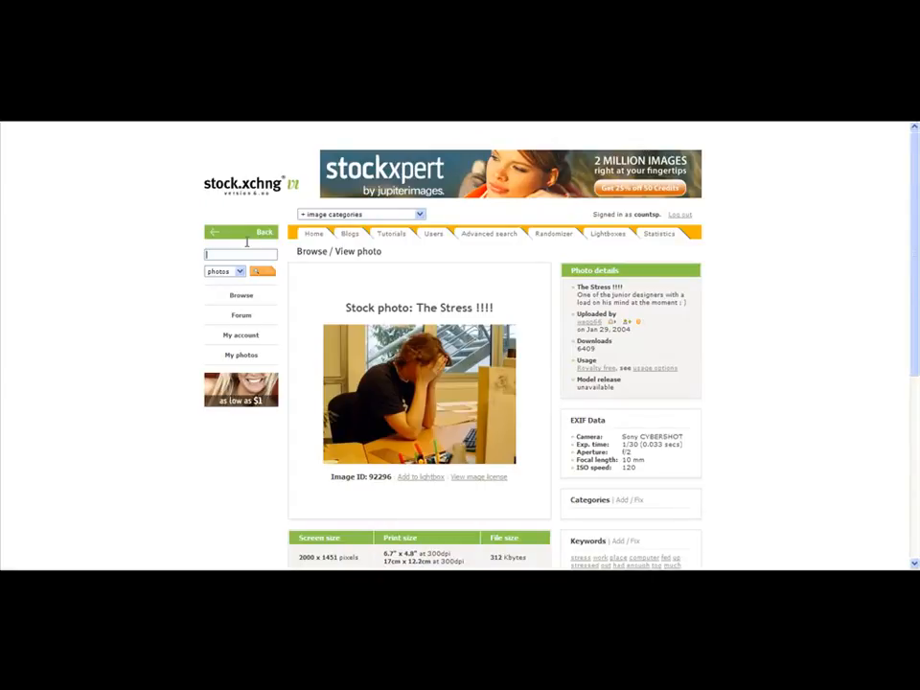
# Search for 'calm' photos and browse the 1000-image results.
pyautogui.write('calm')
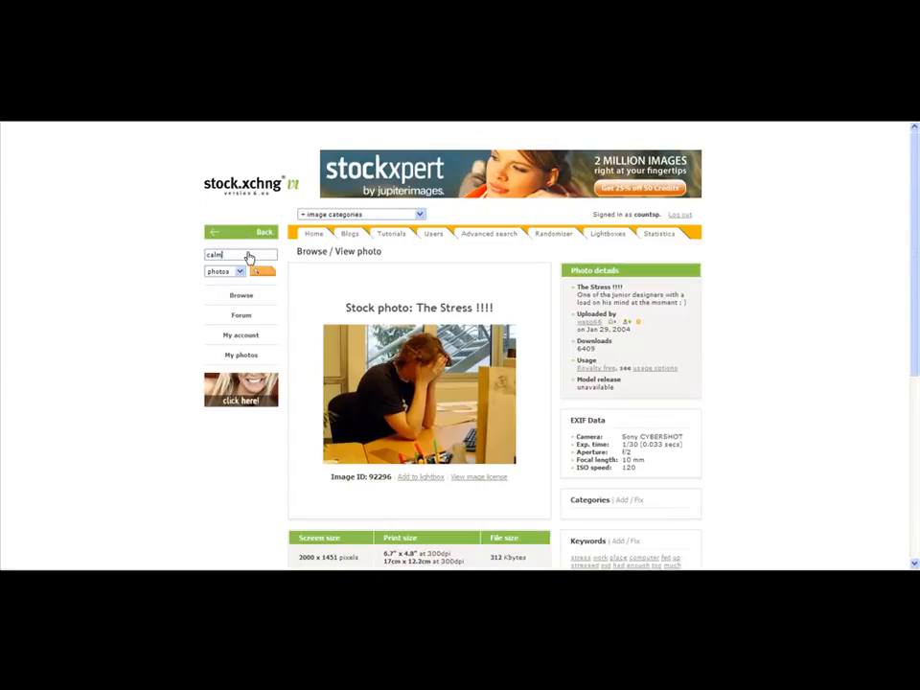
pyautogui.click(261, 273)
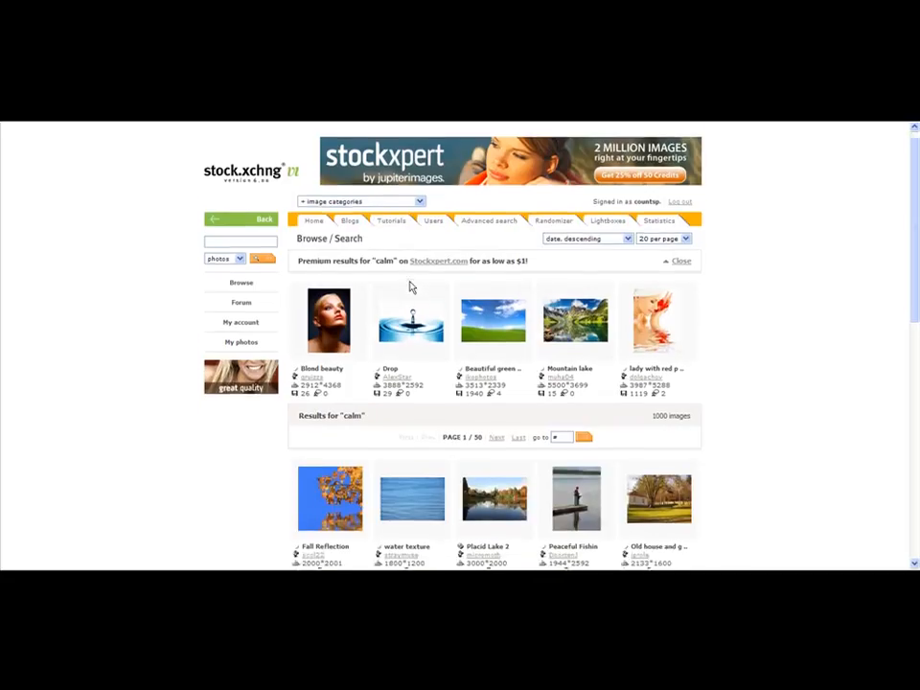
pyautogui.scroll(-3)
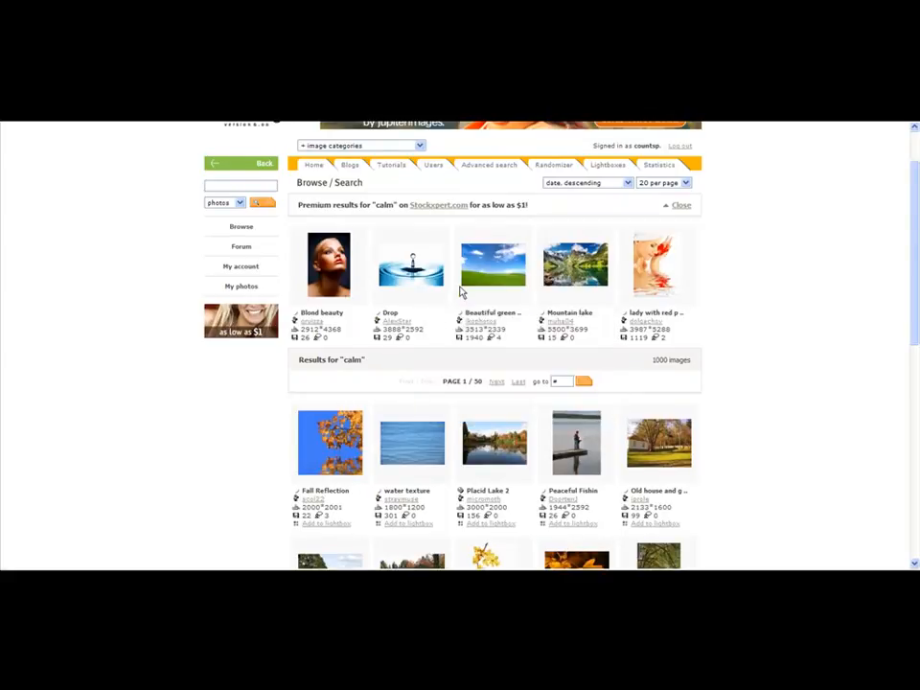
pyautogui.scroll(-3)
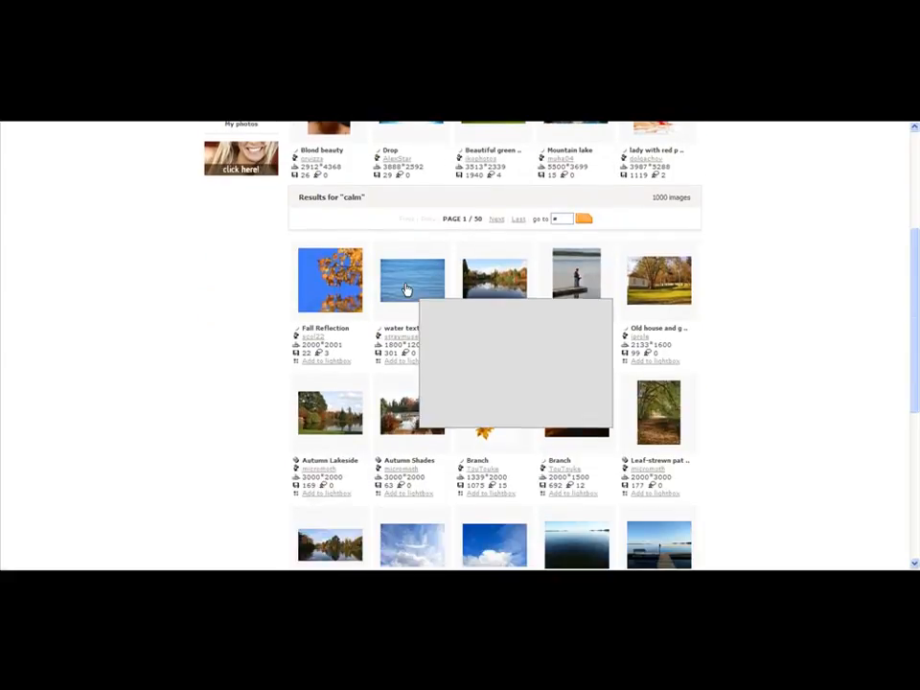
# View the water texture photo's details page, then return to the calm results.
pyautogui.click(412, 280)
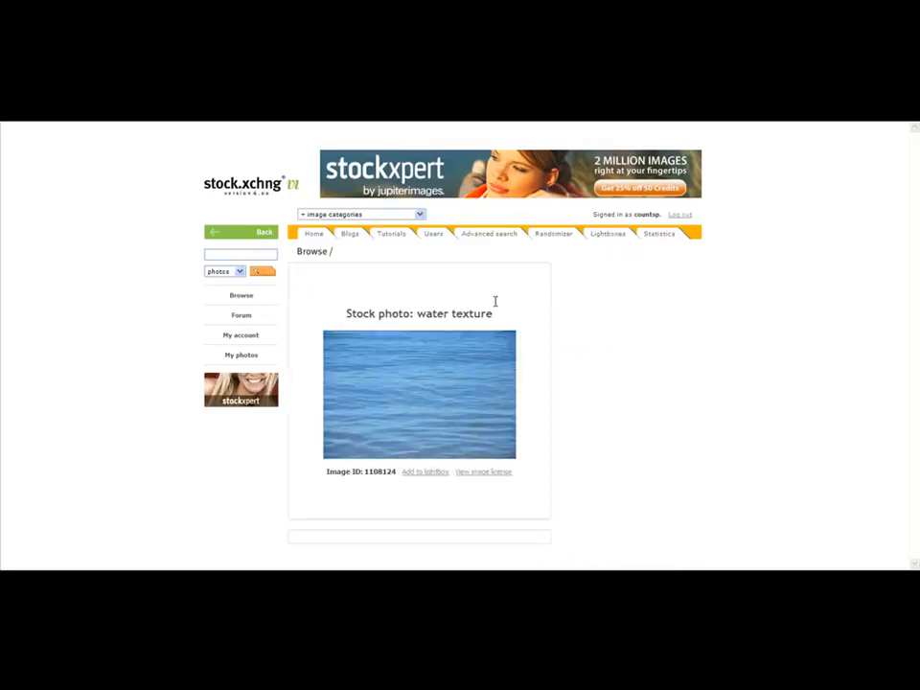
pyautogui.click(418, 395)
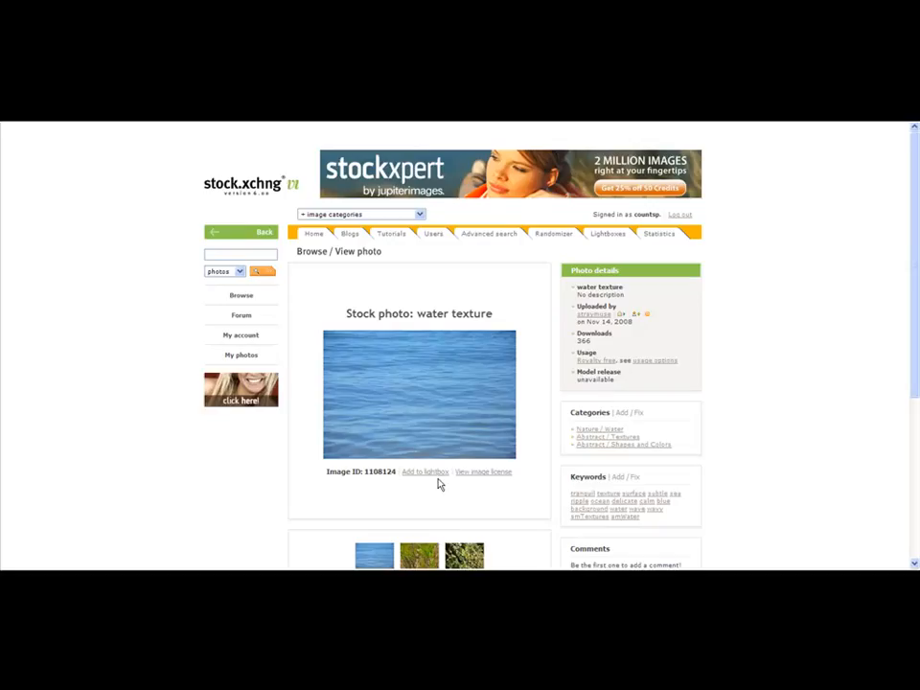
pyautogui.scroll(-3)
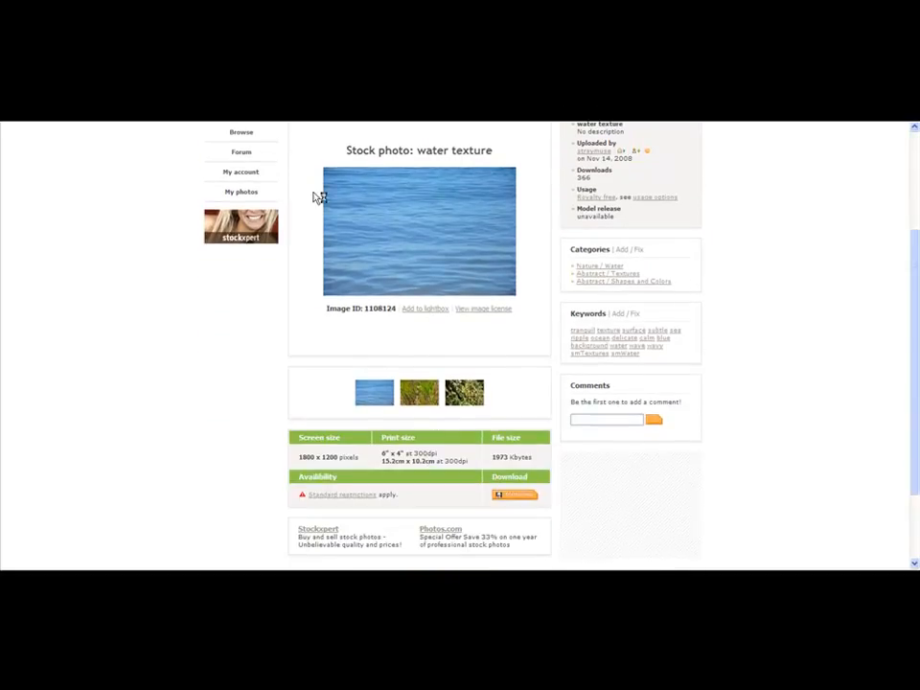
pyautogui.moveTo(443, 324)
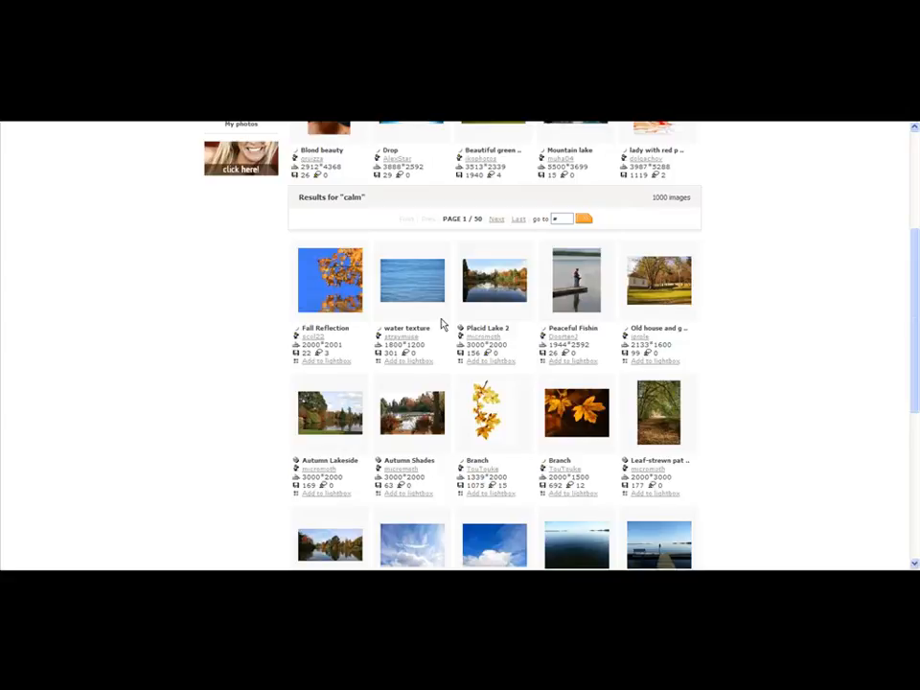
pyautogui.scroll(-3)
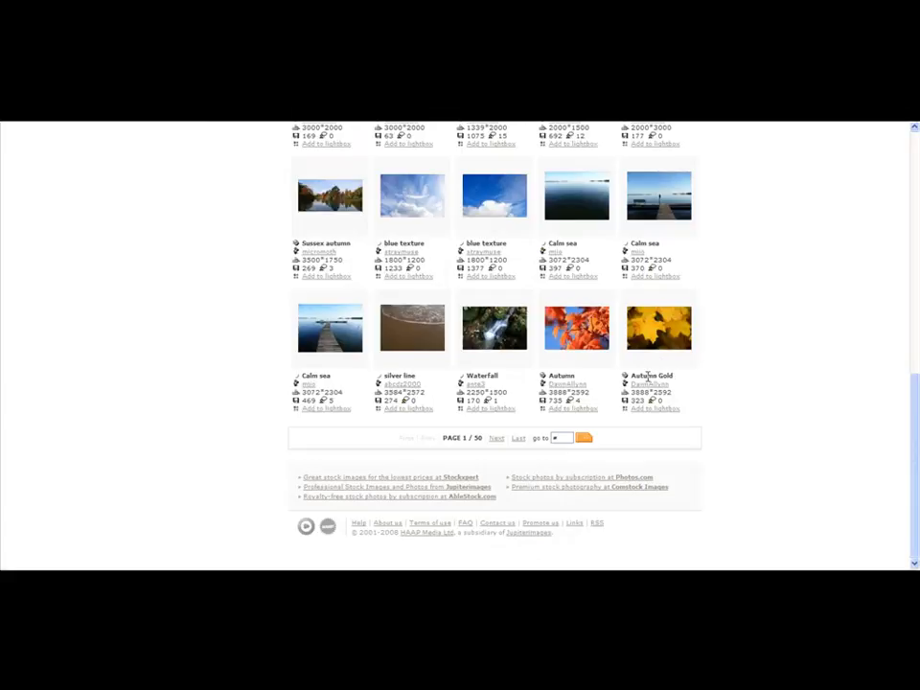
pyautogui.moveTo(594, 362)
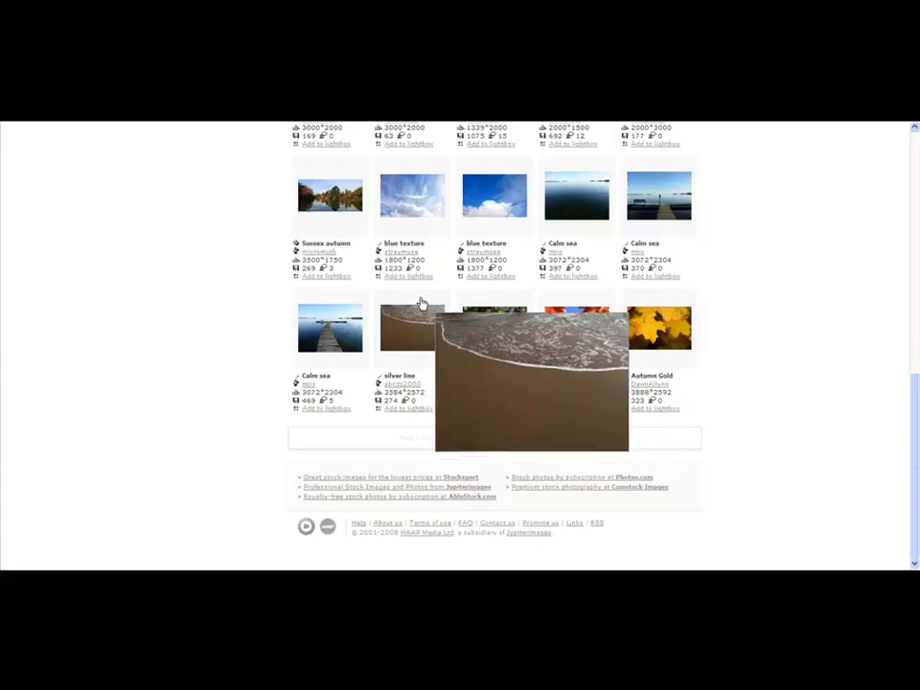
pyautogui.scroll(3)
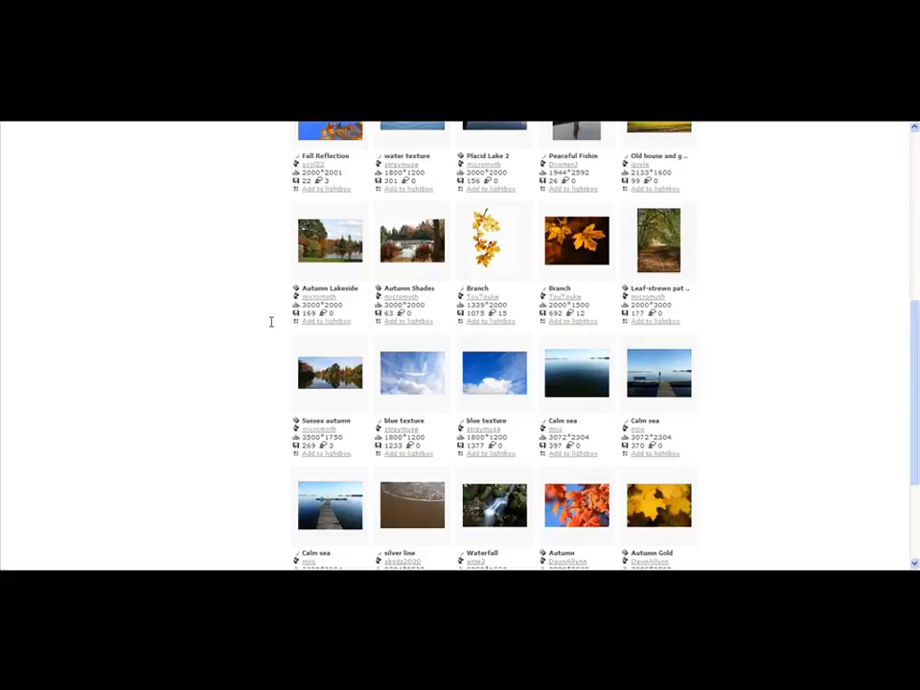
pyautogui.moveTo(713, 483)
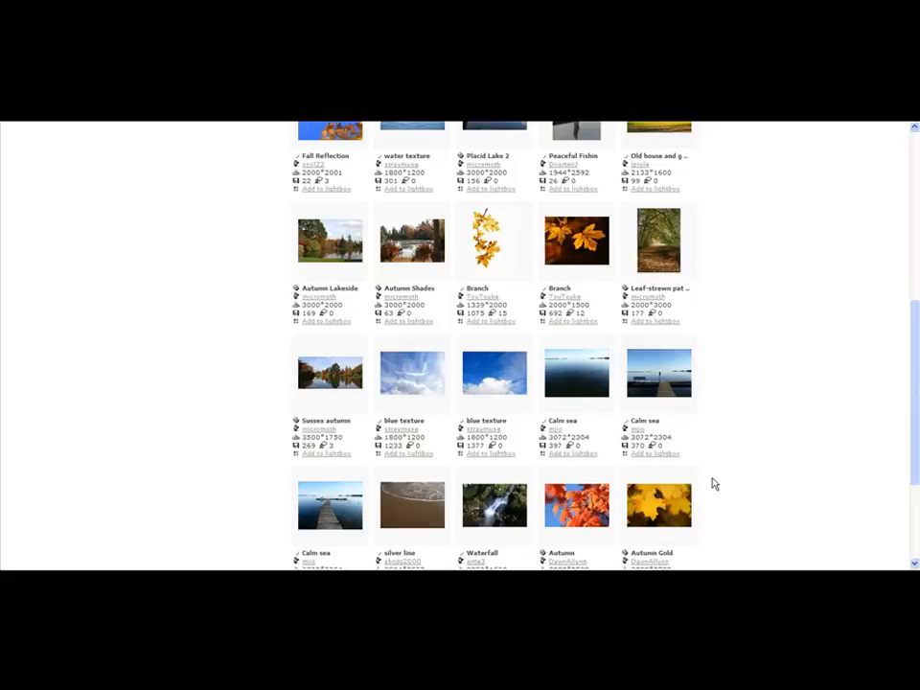